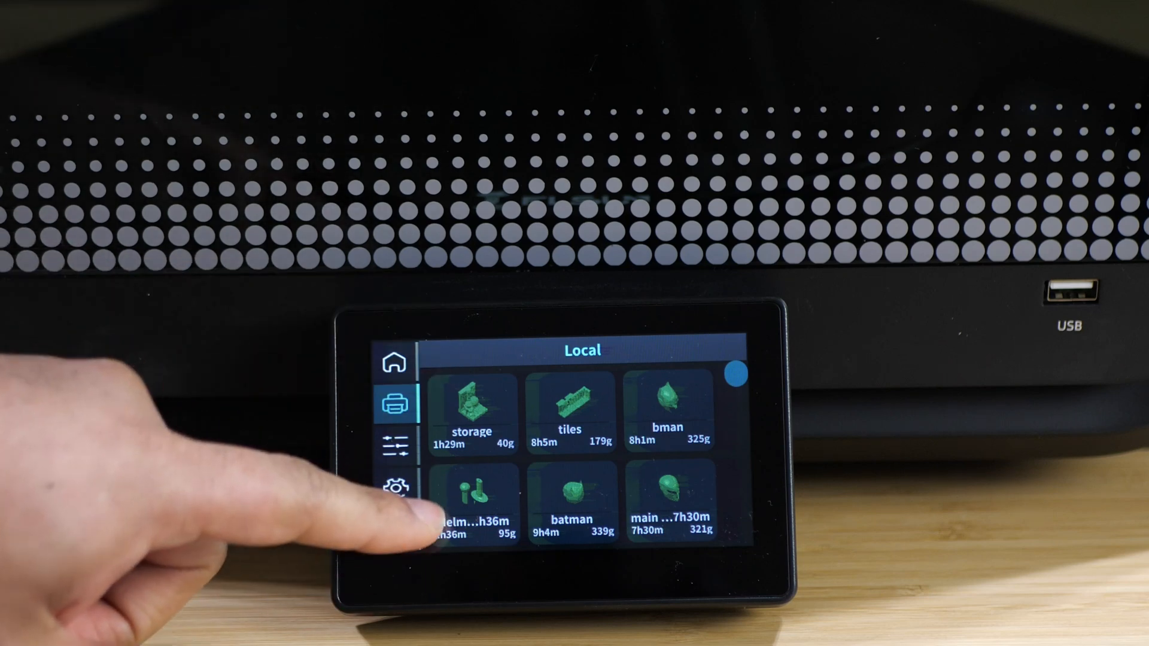
Open the 'storage' file's print setup showing the 1h29m, 40g estimate and unchecked options.
left_click(472, 403)
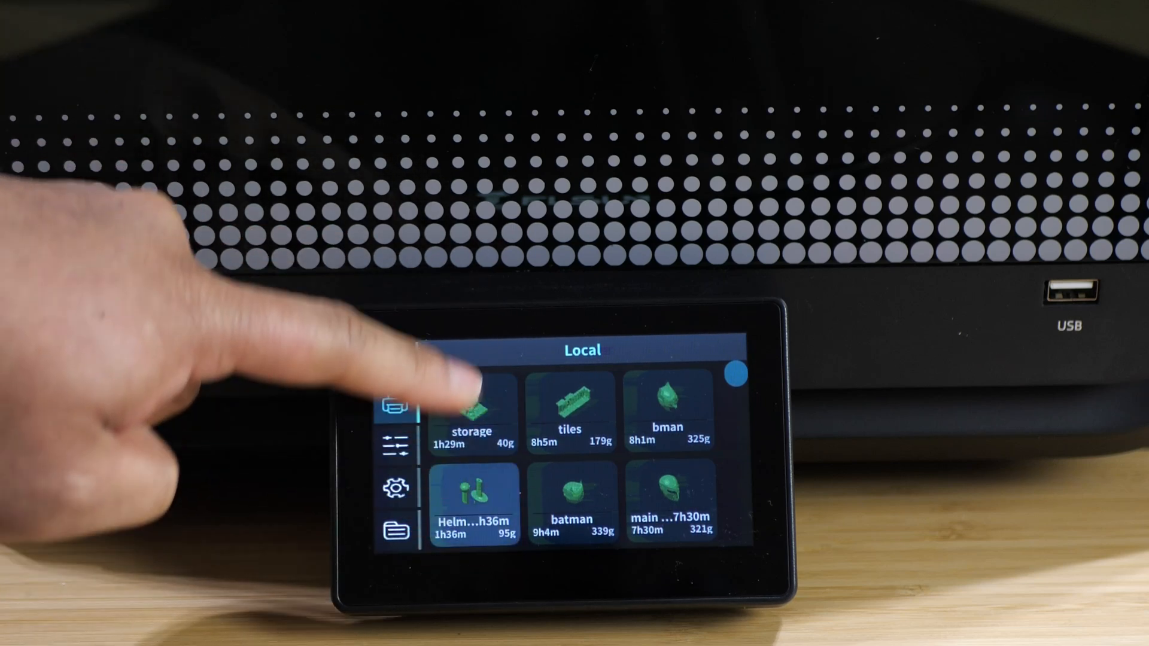
left_click(471, 407)
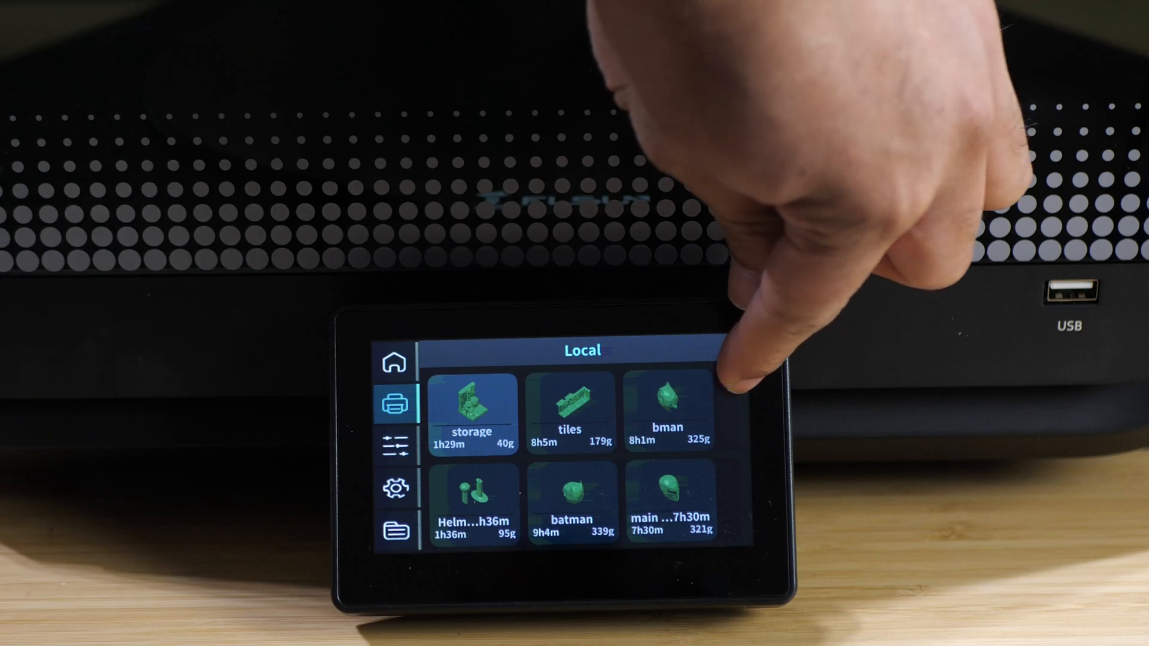
scroll("down", 3)
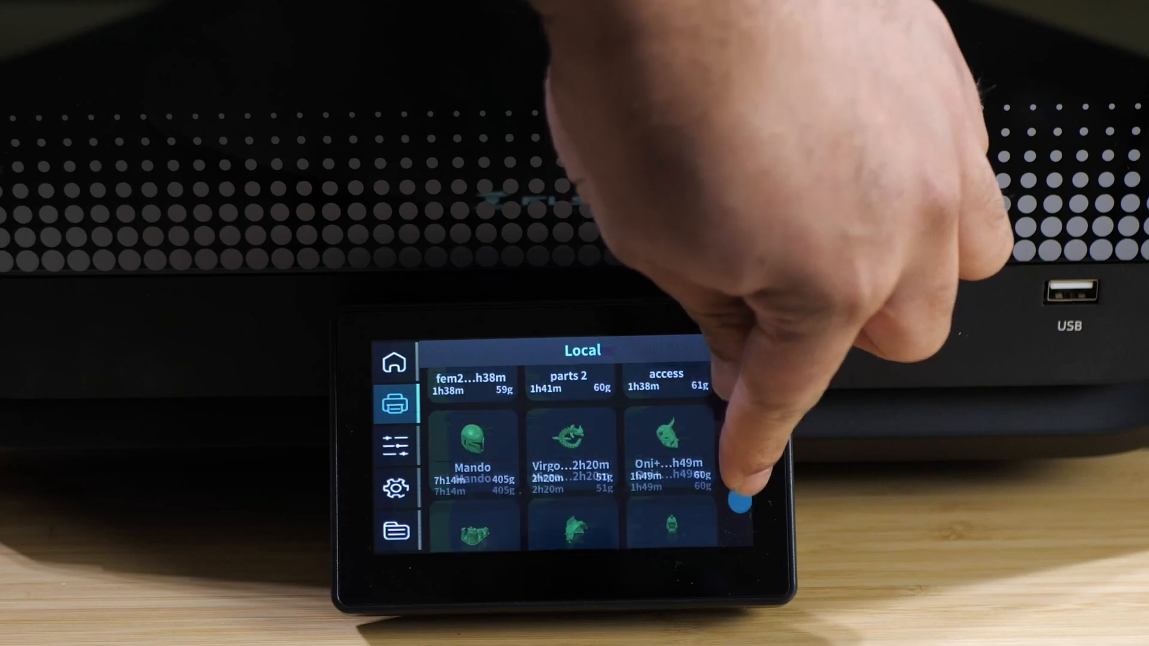
left_click_drag(736, 498, 736, 389)
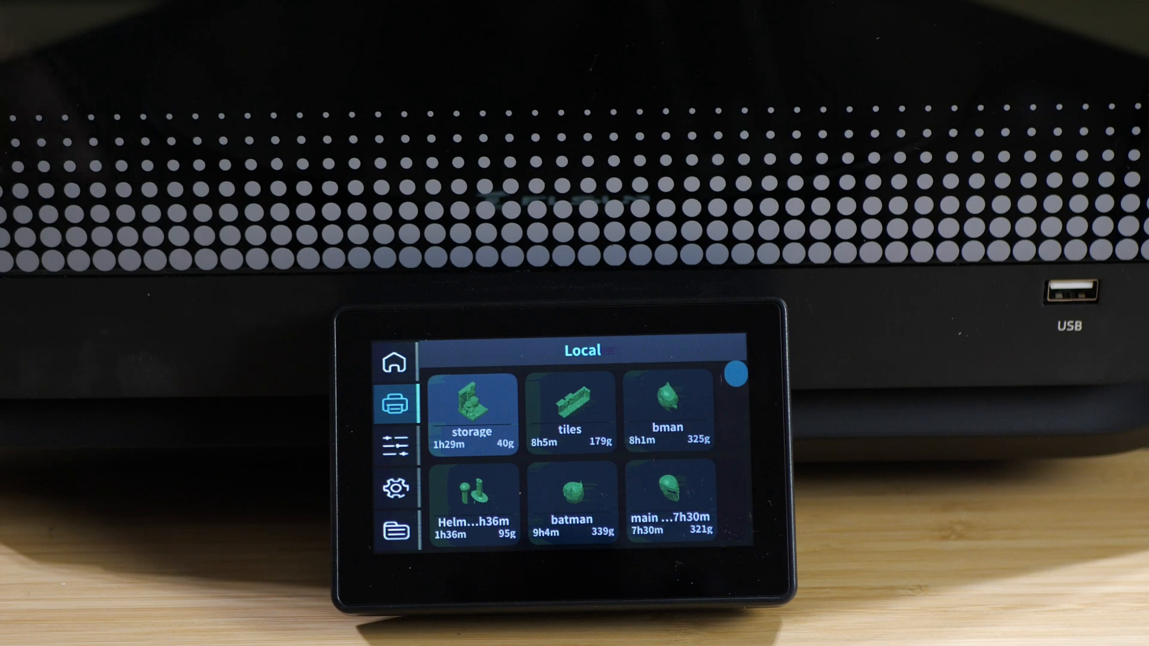
left_click(471, 410)
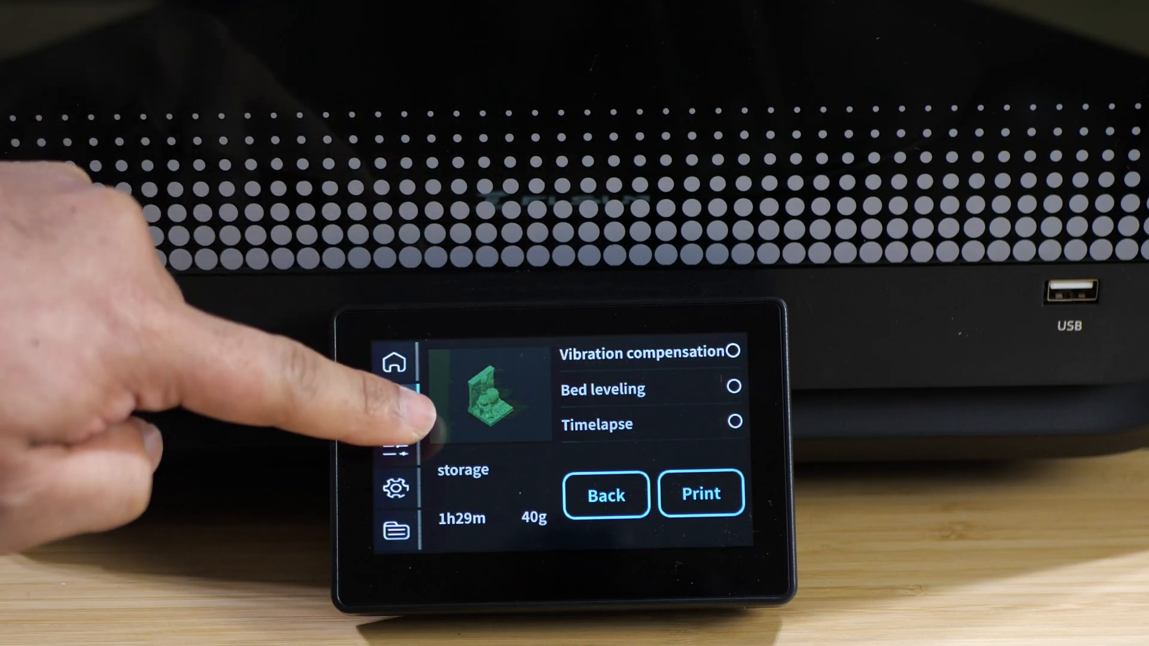
left_click(395, 405)
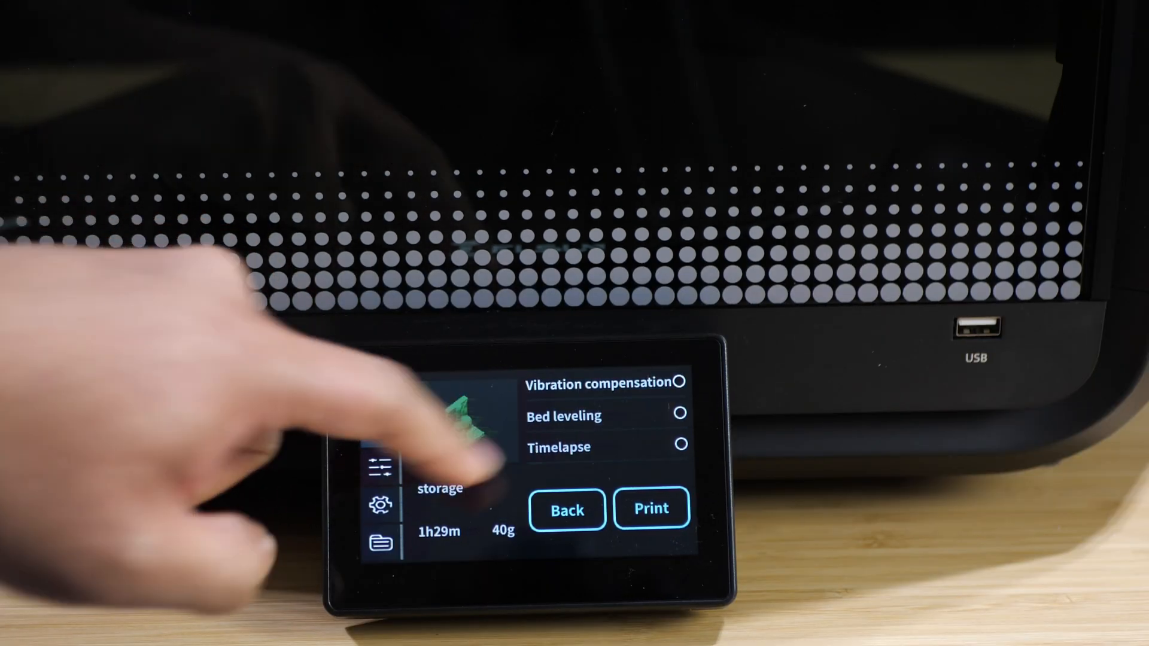
left_click(381, 429)
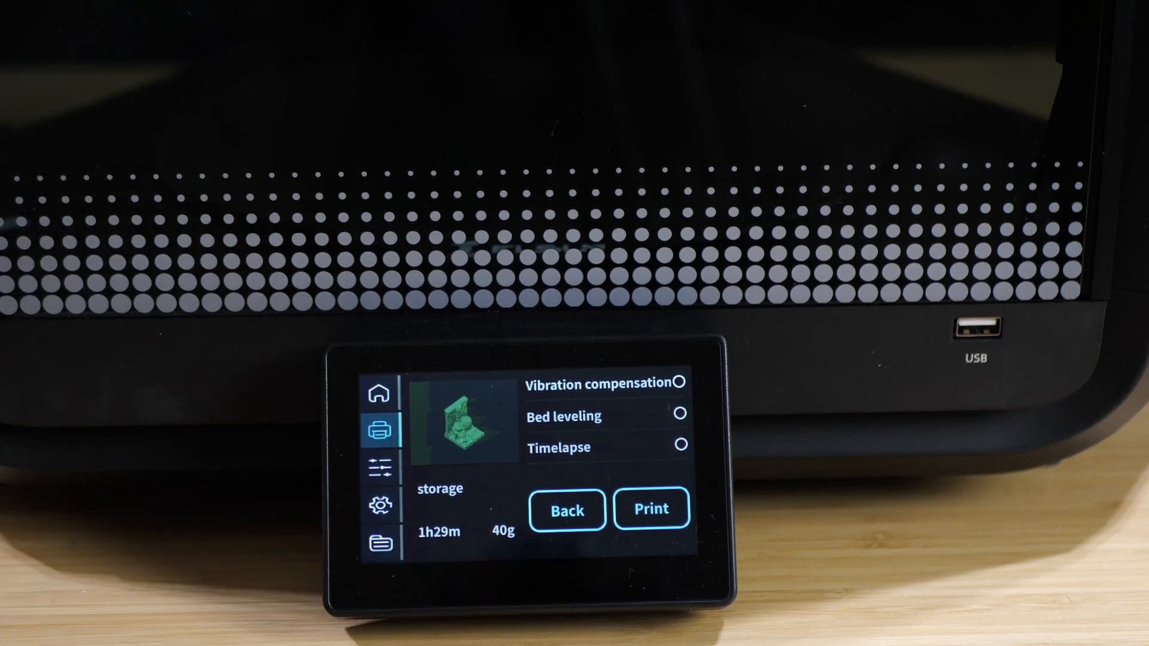
Return to local files and open the Move controls with a 1mm step.
left_click(567, 509)
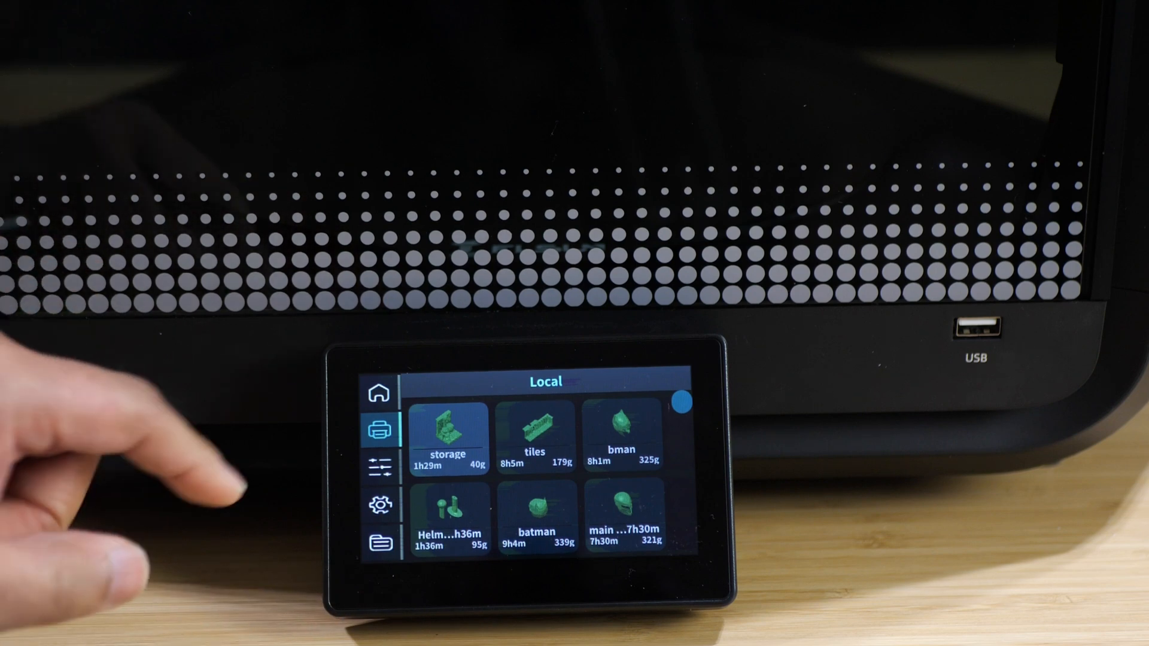
left_click(379, 467)
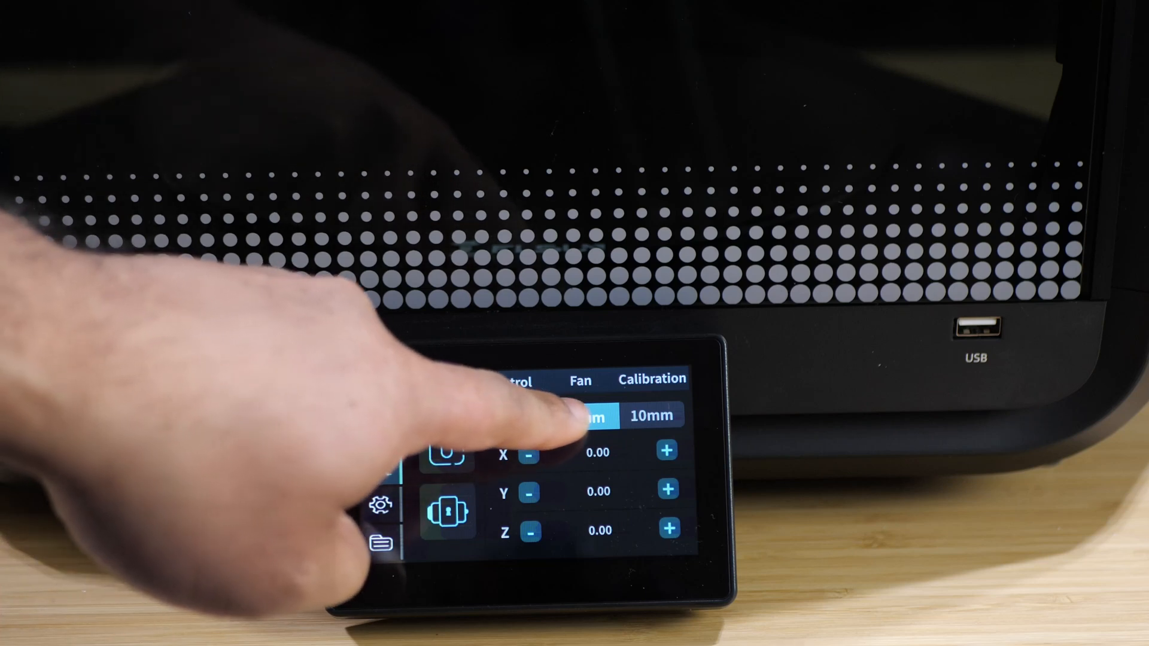
left_click(586, 415)
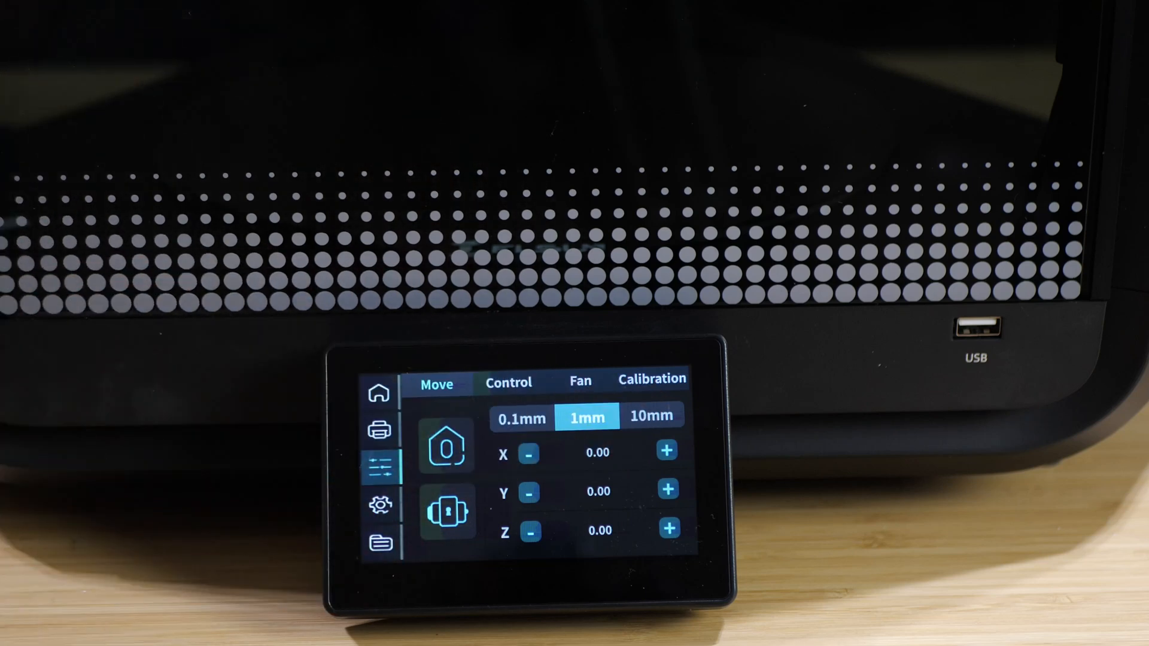
left_click(528, 453)
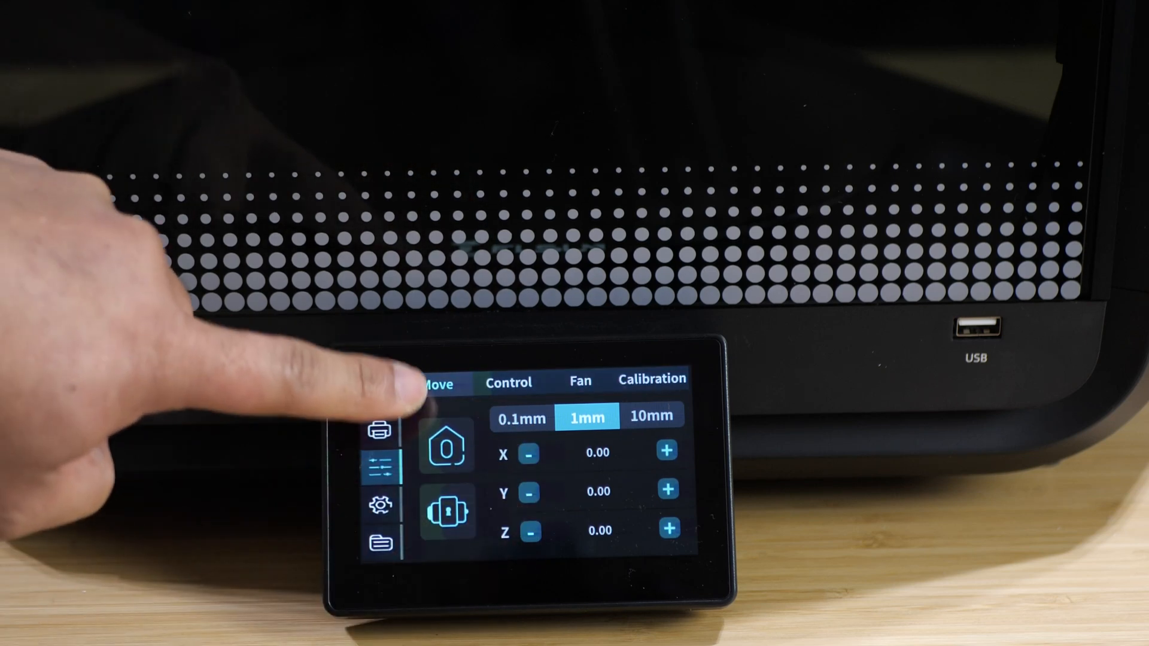
Home all axes, then show the temperature and extrusion controls.
left_click(447, 448)
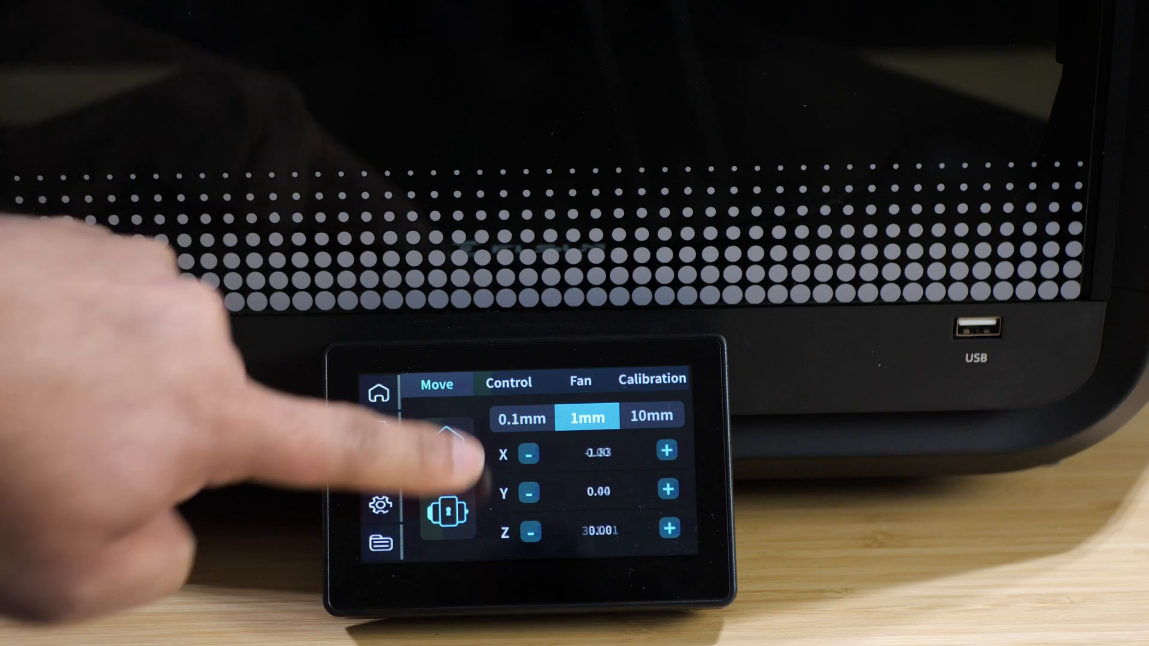
left_click(379, 467)
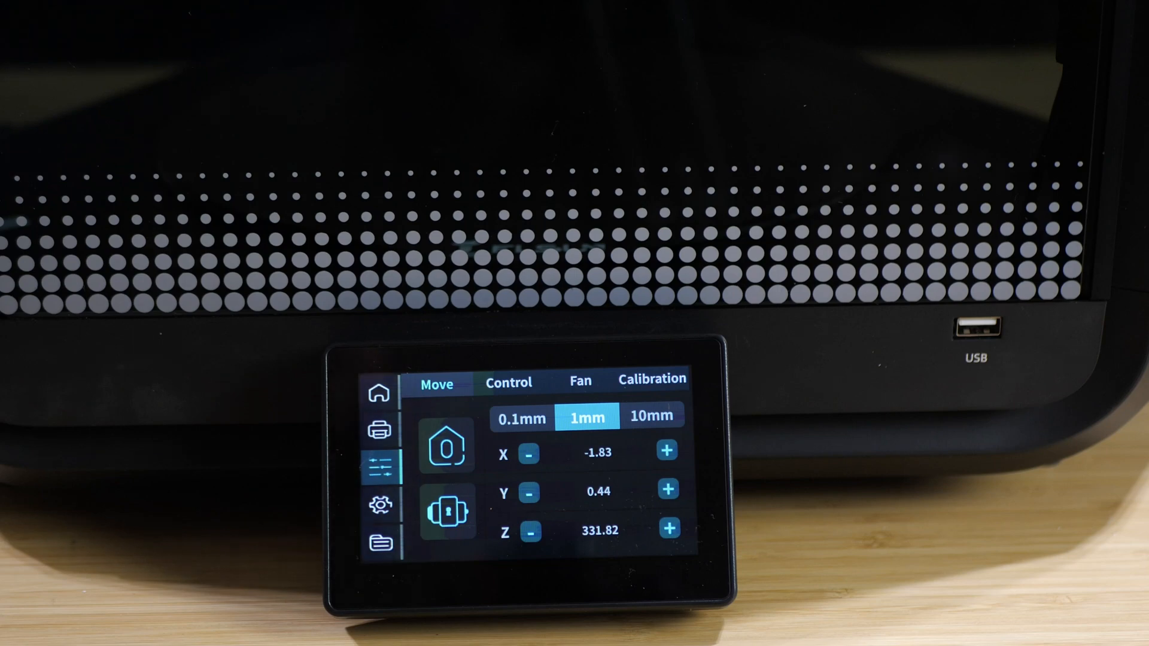
left_click(650, 448)
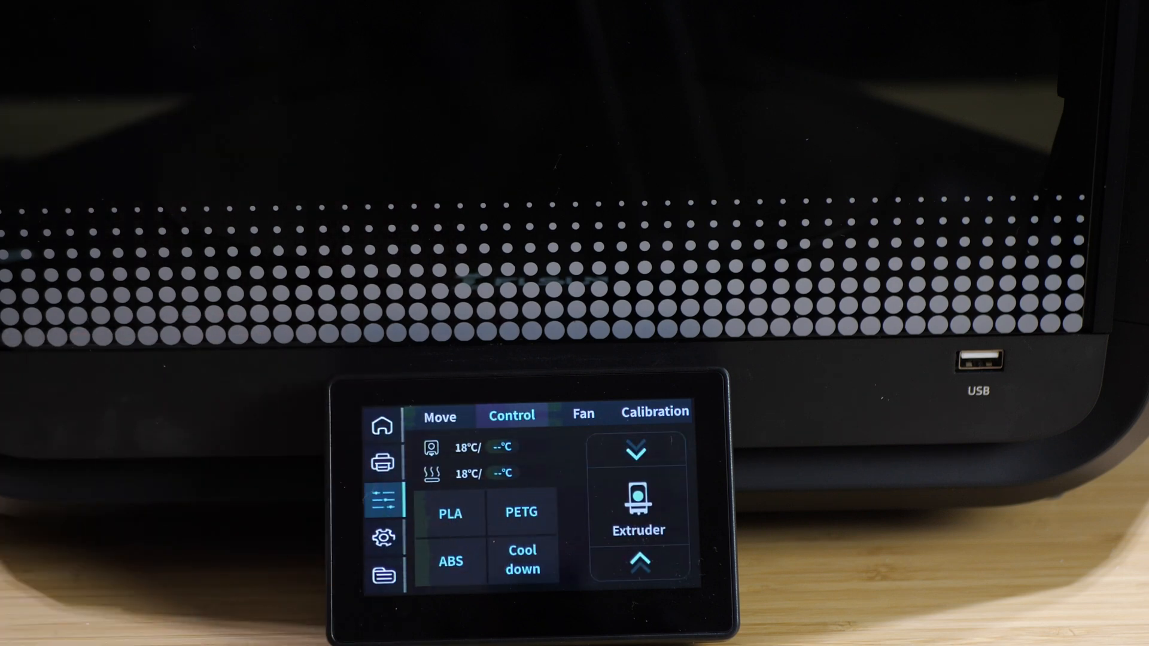
left_click(383, 493)
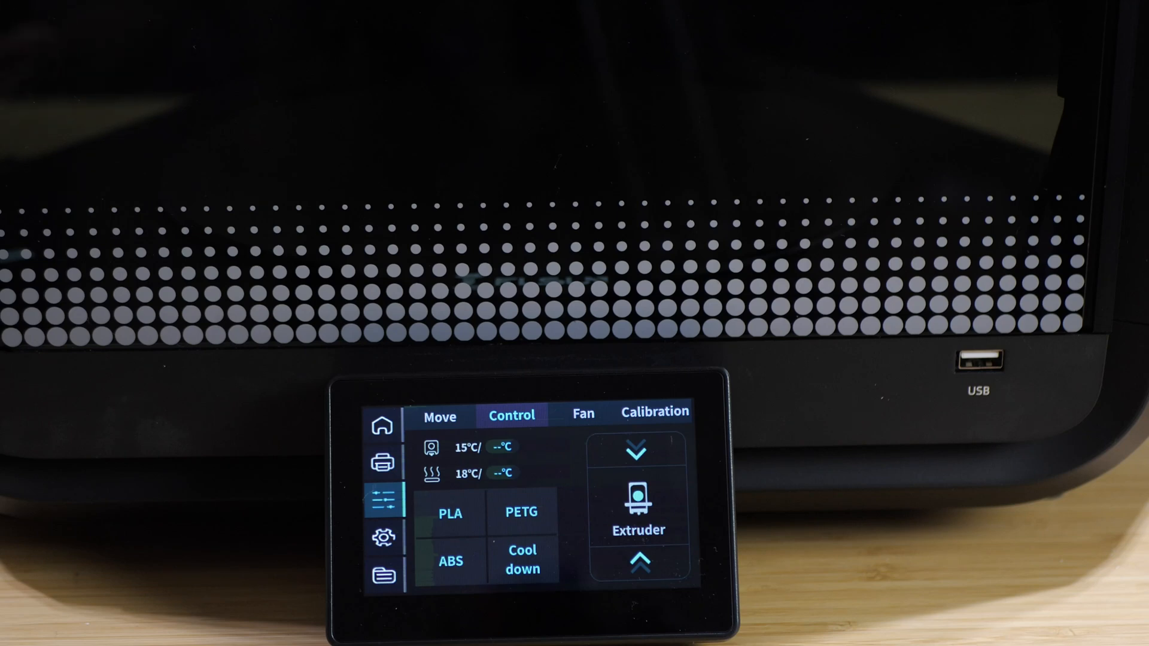
Bring up the bed temperature keypad, then switch to the Fan page.
left_click(501, 447)
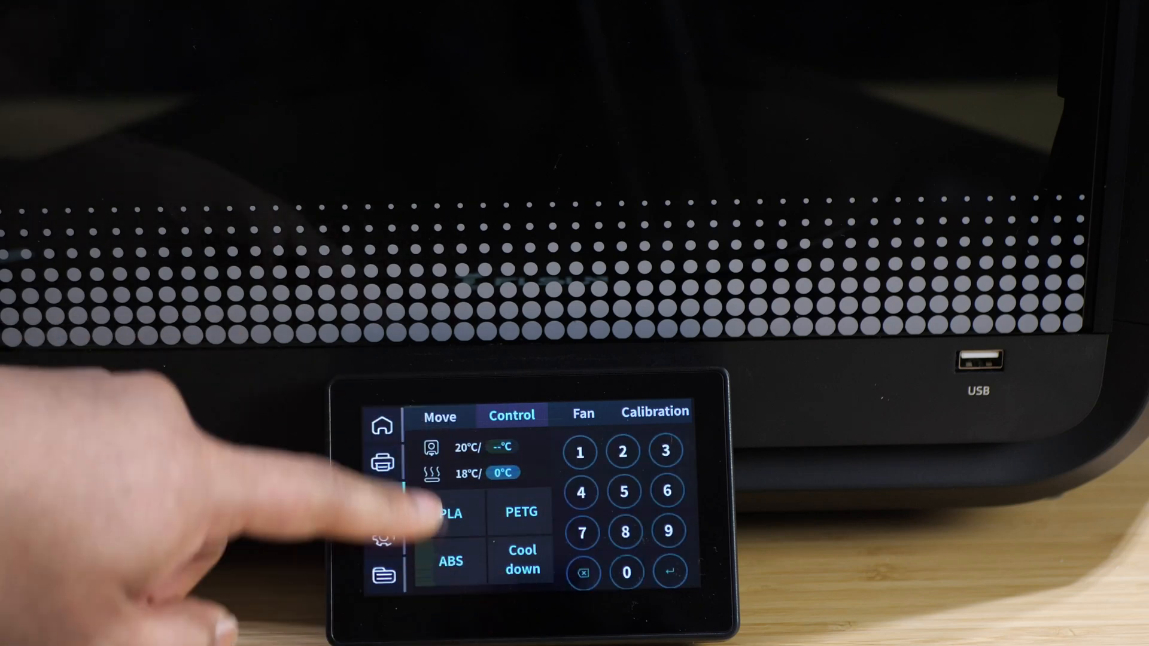
left_click(383, 495)
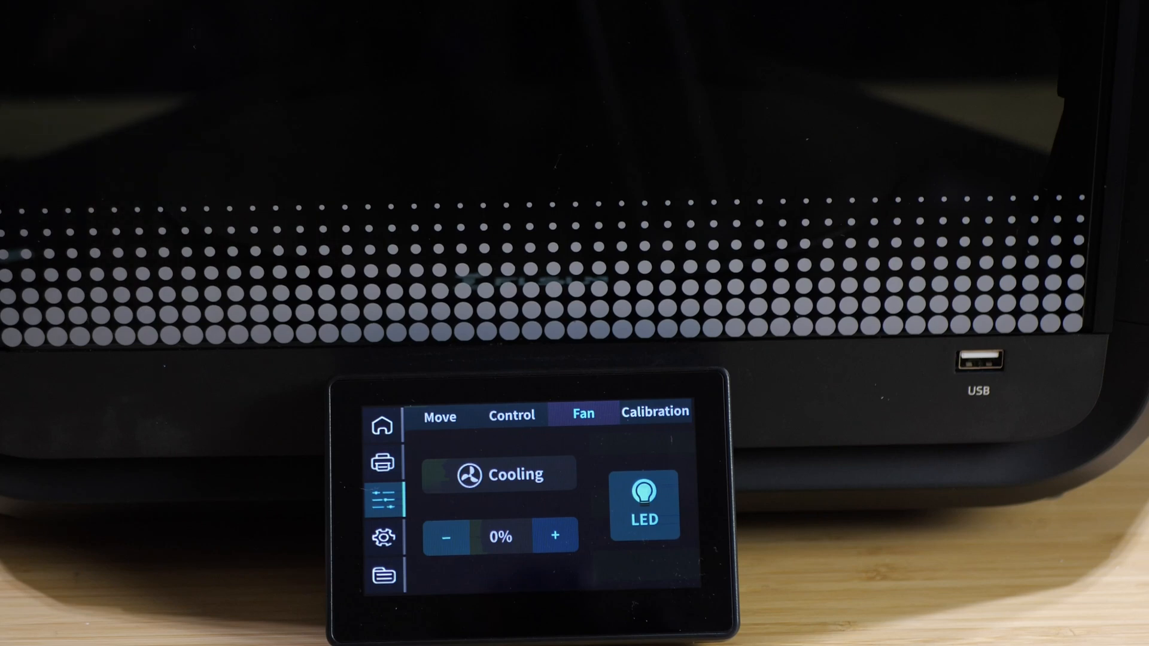
Raise the cooling fan speed to 55%, then lower it back to 0%.
left_click(555, 536)
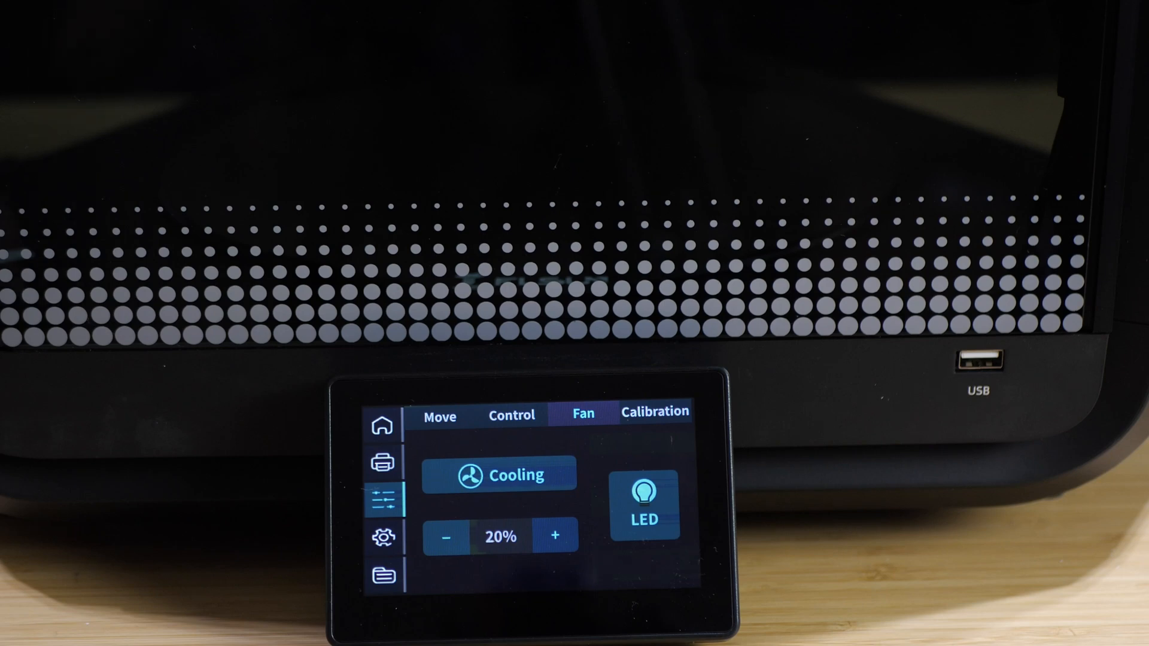
left_click(554, 536)
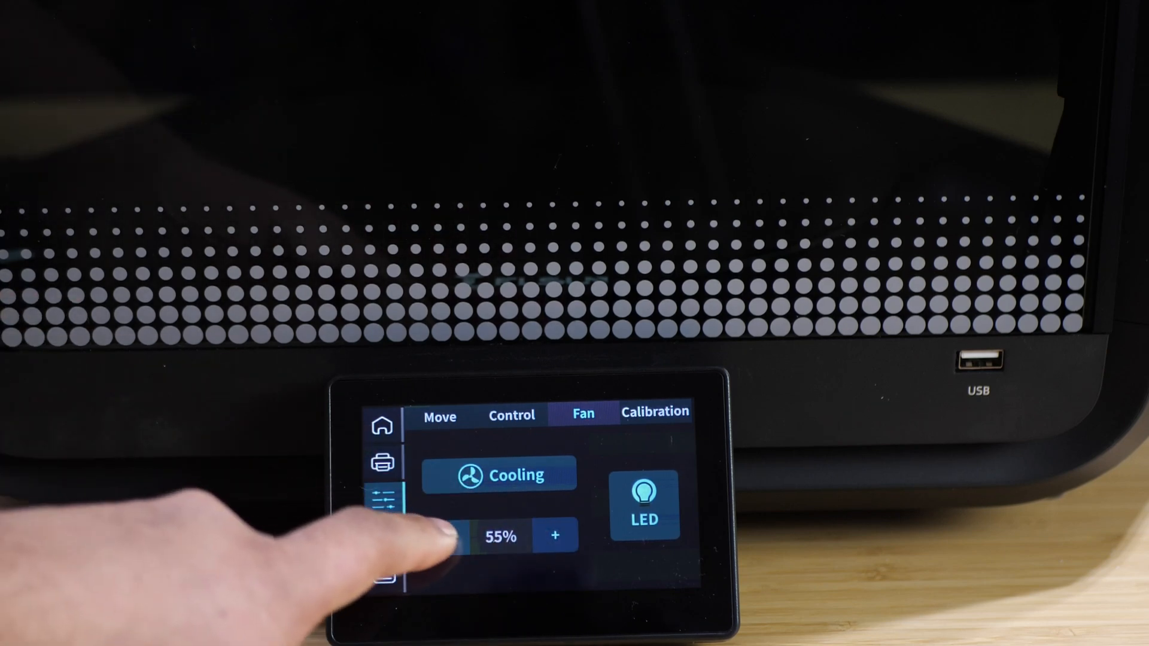
left_click(451, 535)
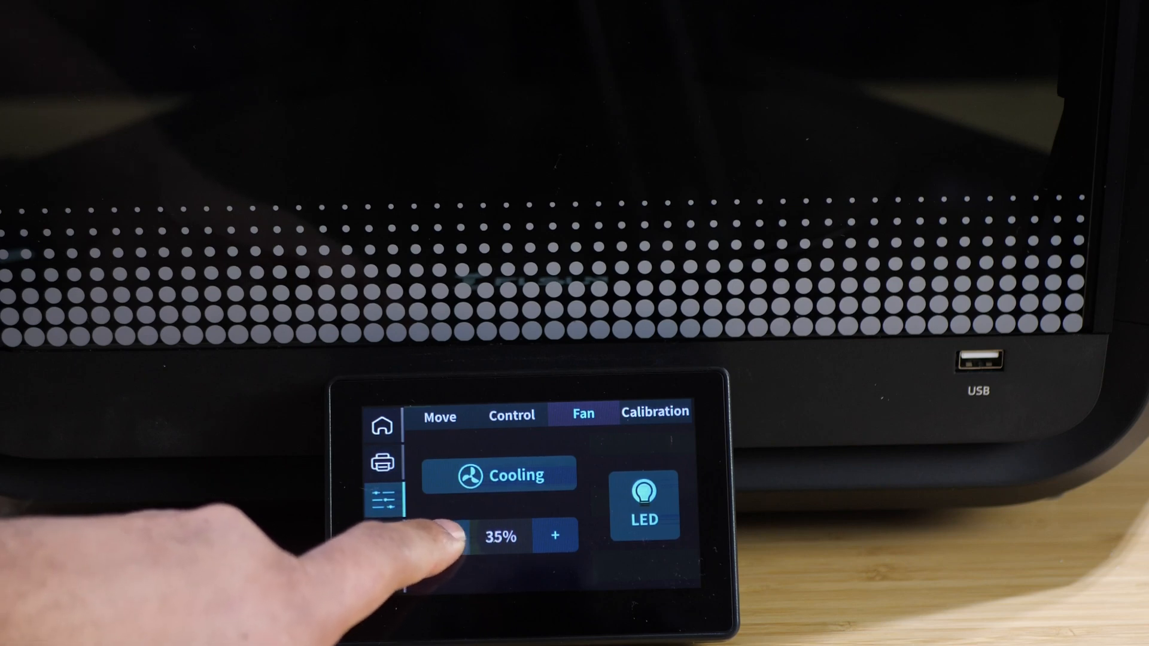
left_click(447, 535)
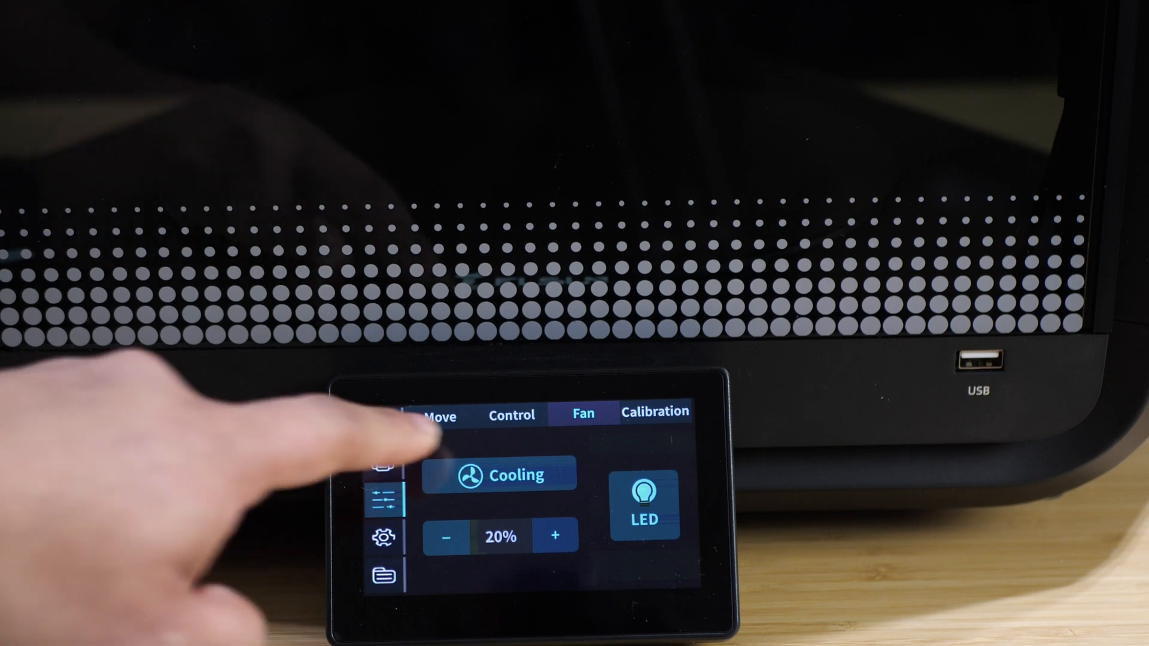
left_click(446, 535)
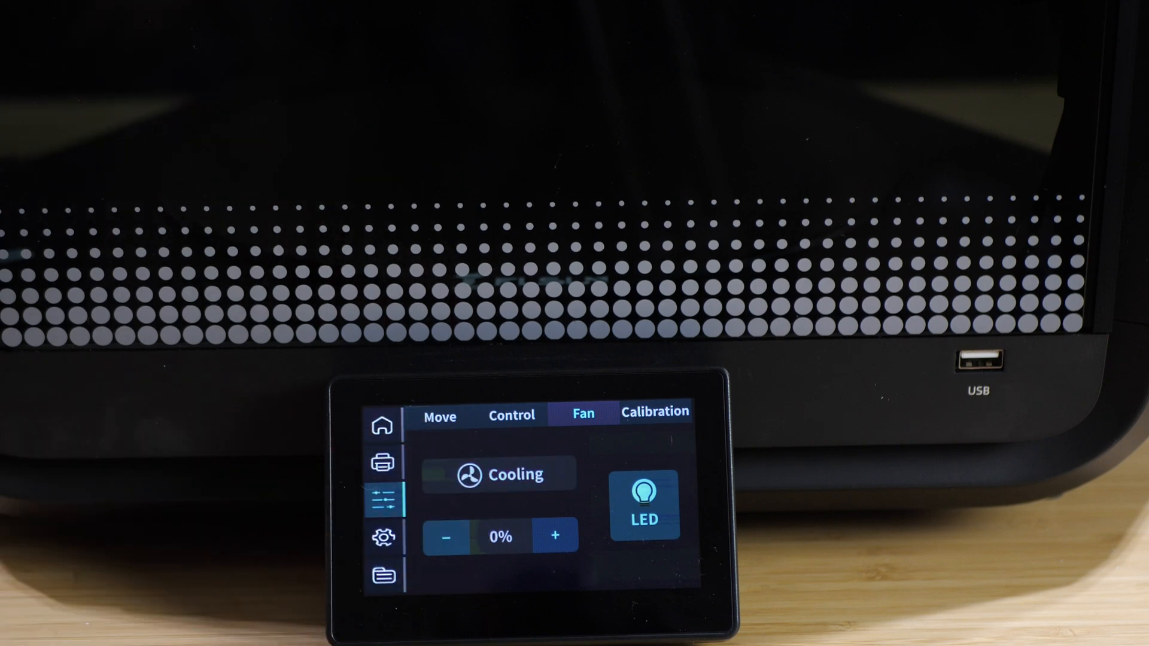
Toggle the printer's LED light off and back on.
left_click(643, 506)
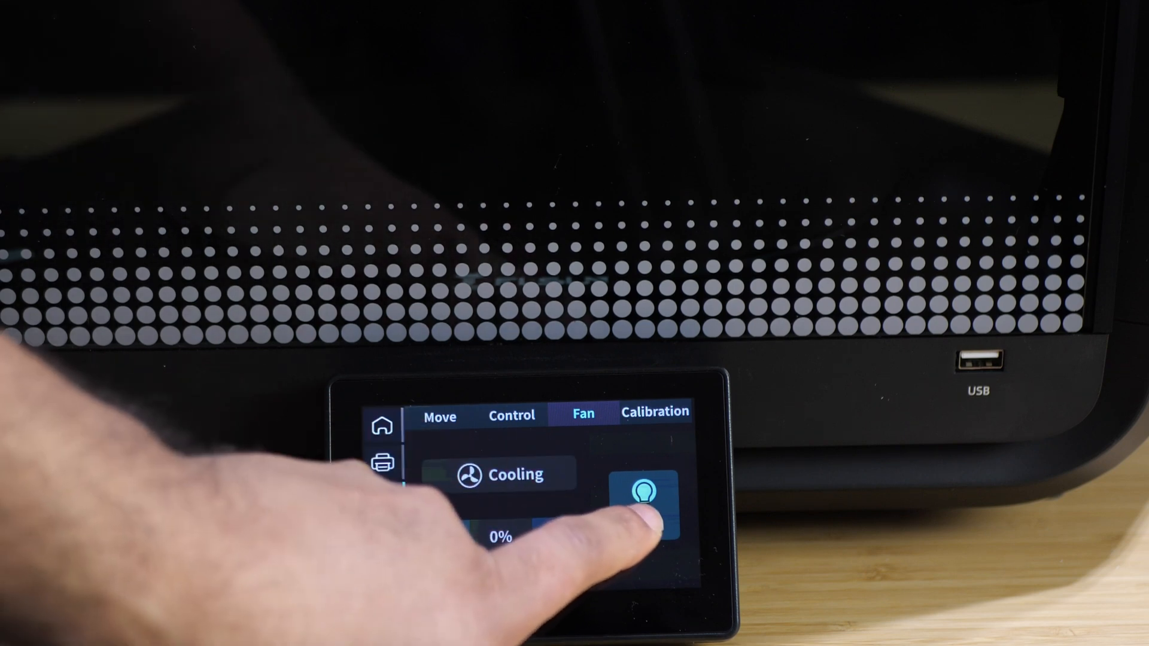
left_click(645, 498)
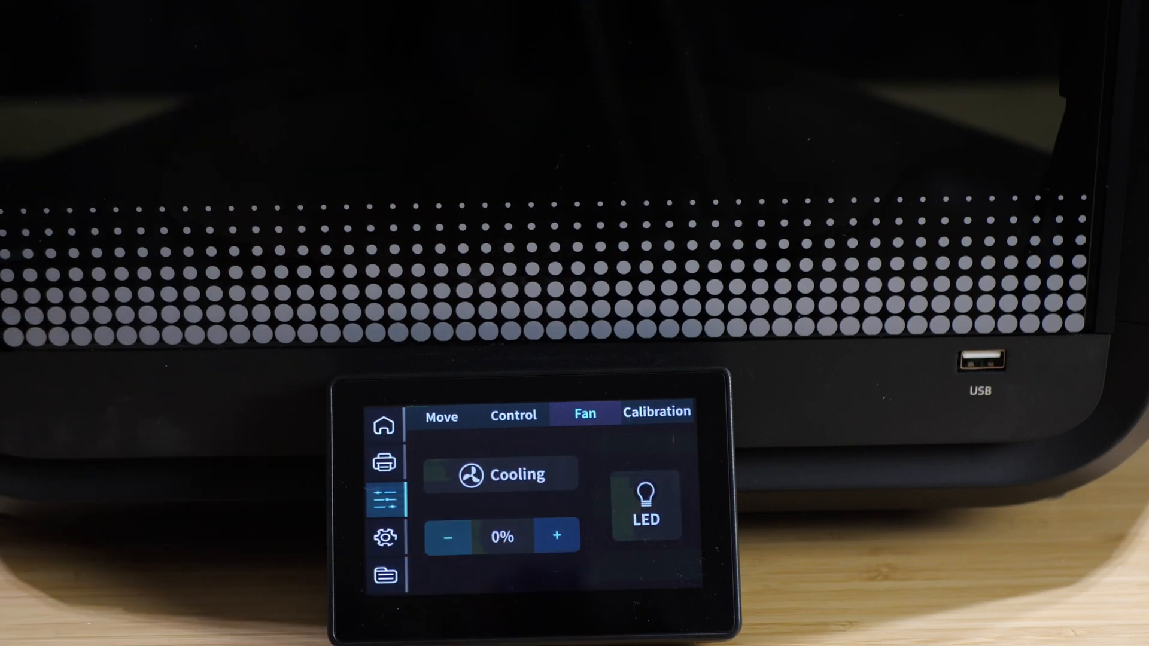
left_click(643, 506)
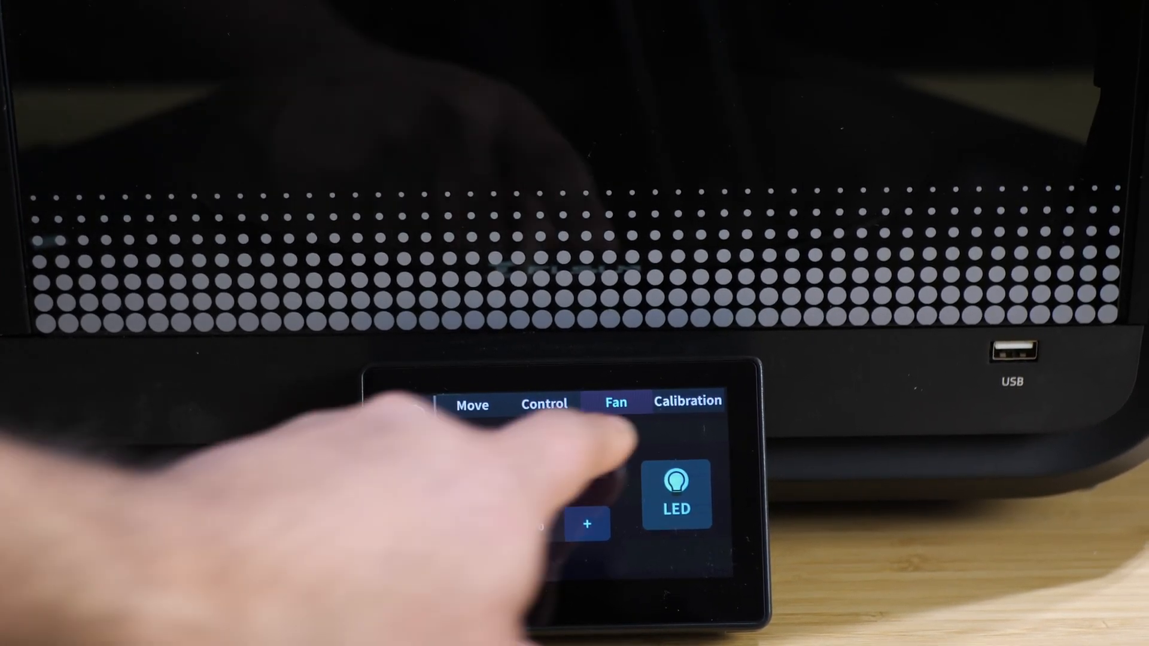
Open the Calibration tab with vibration compensation and bed leveling options.
left_click(687, 401)
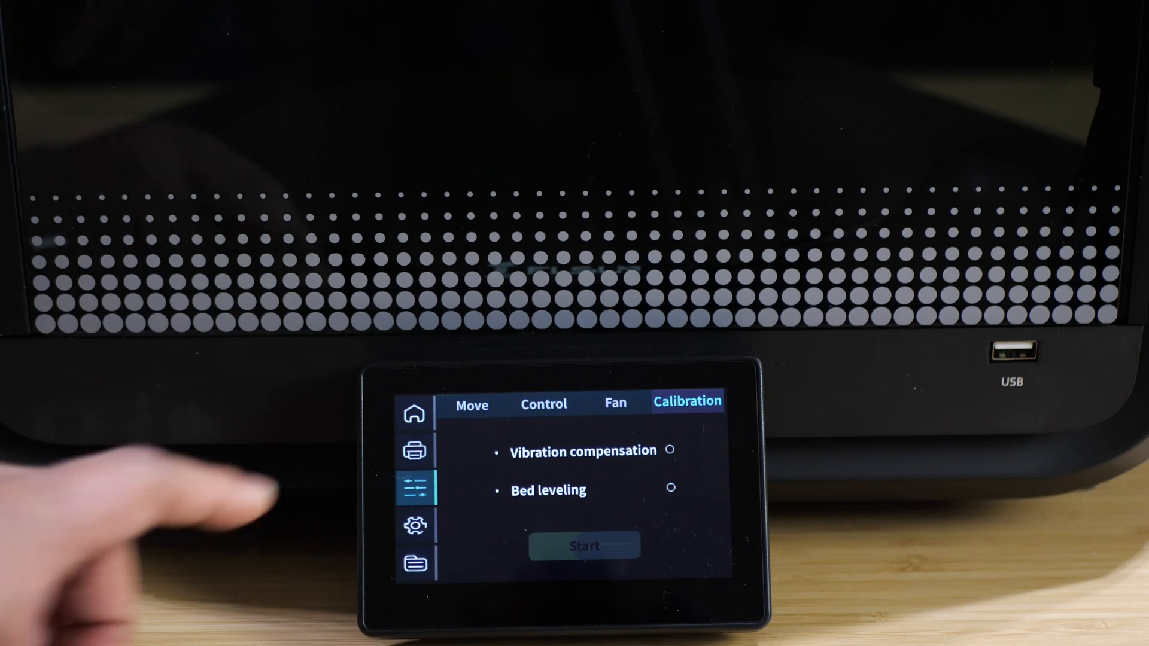
Select North America in Account settings, view its QR code, and return.
left_click(414, 526)
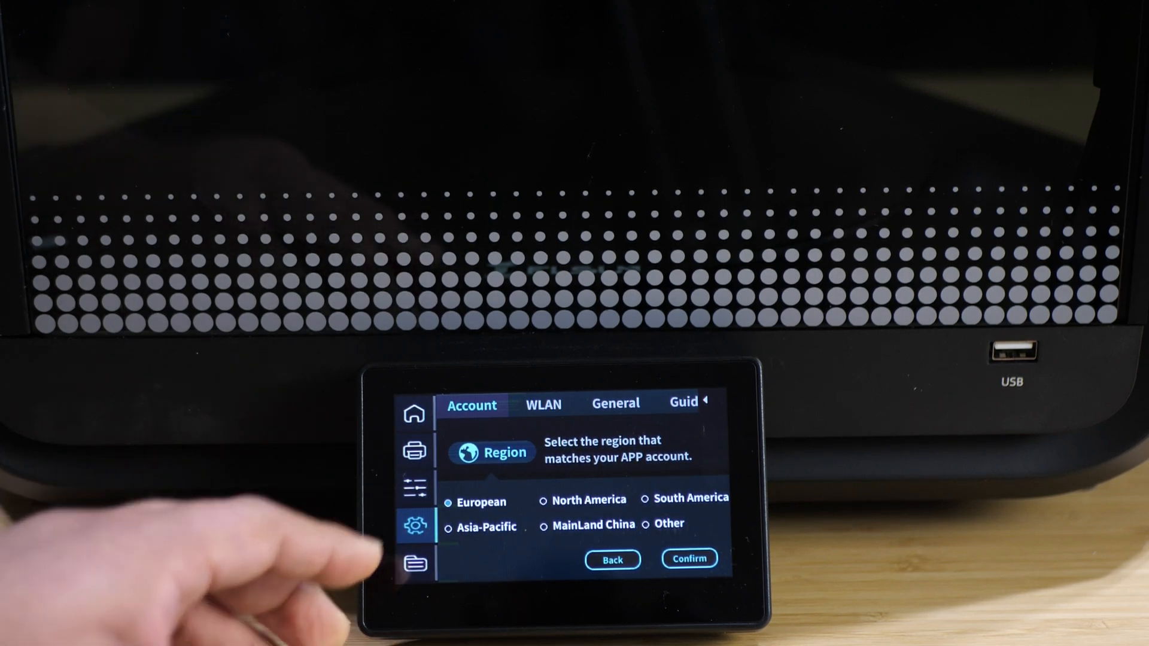
left_click(542, 499)
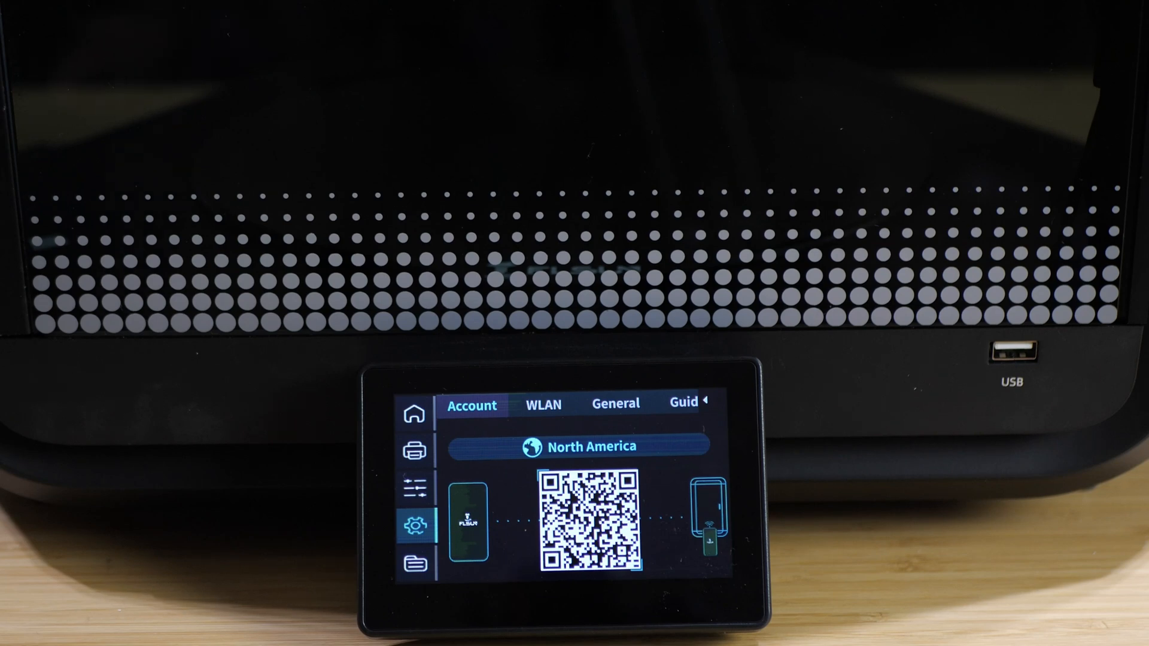
left_click(578, 446)
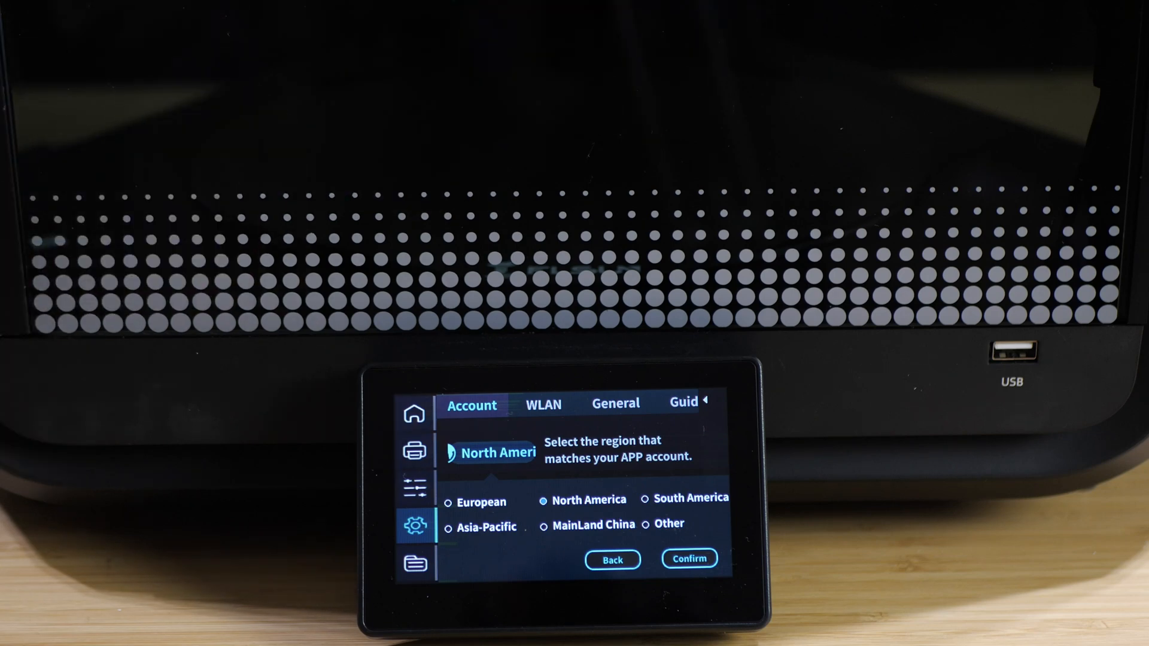
View the General settings, then open Local storage with Models, Videos and Logs.
left_click(615, 403)
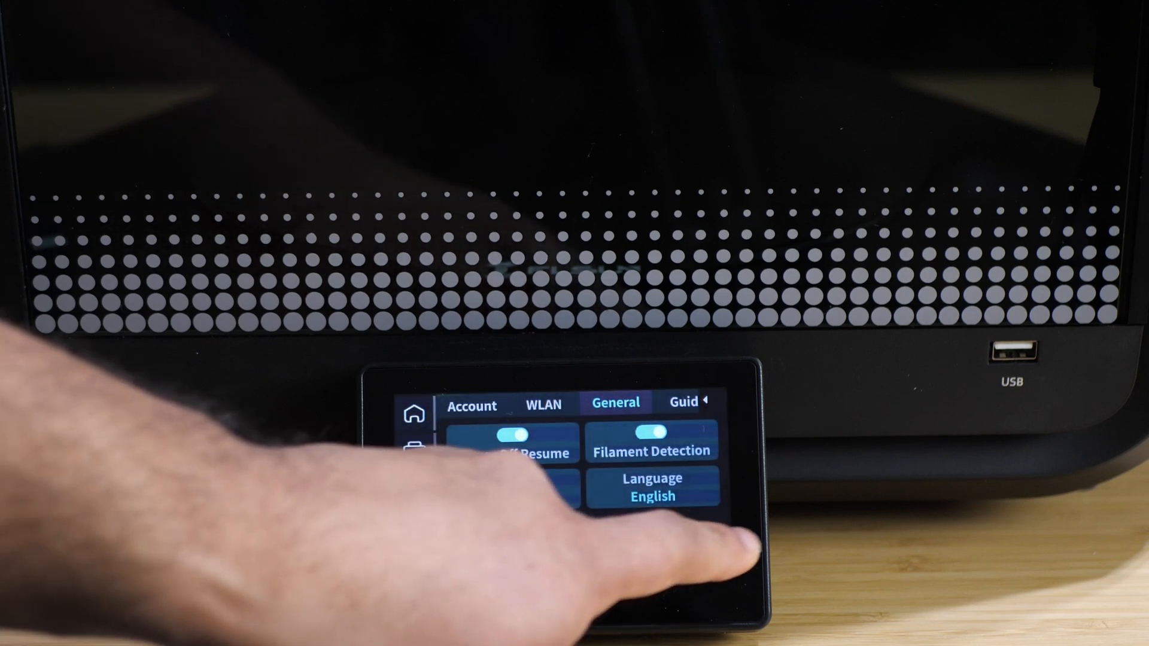
left_click(416, 526)
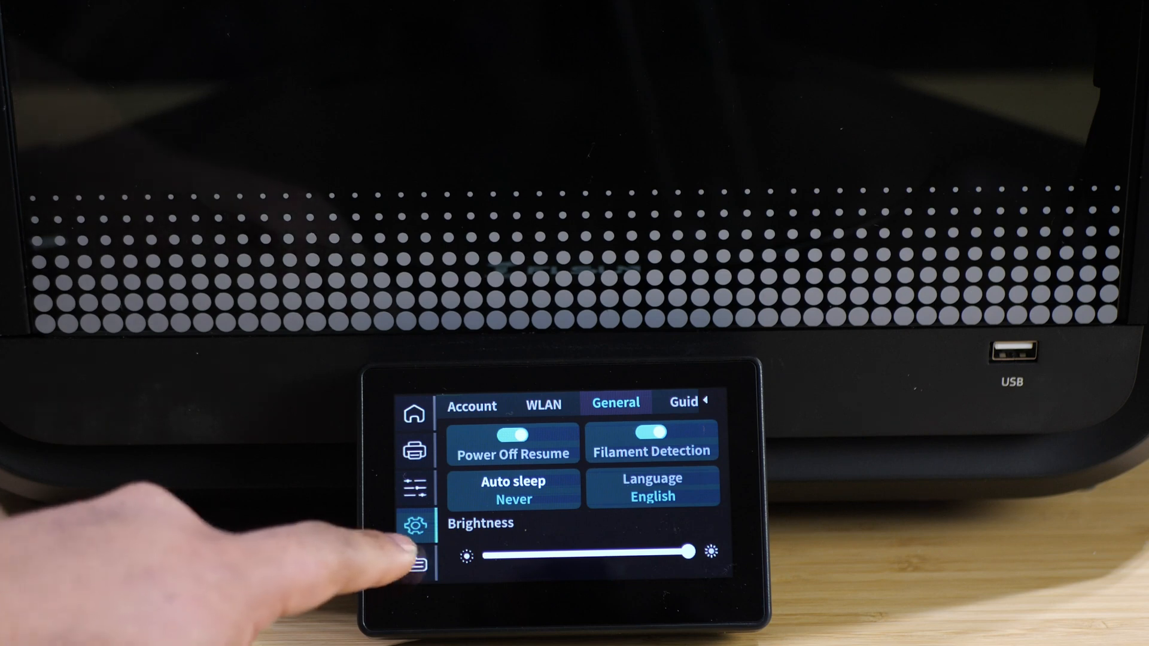
left_click(414, 565)
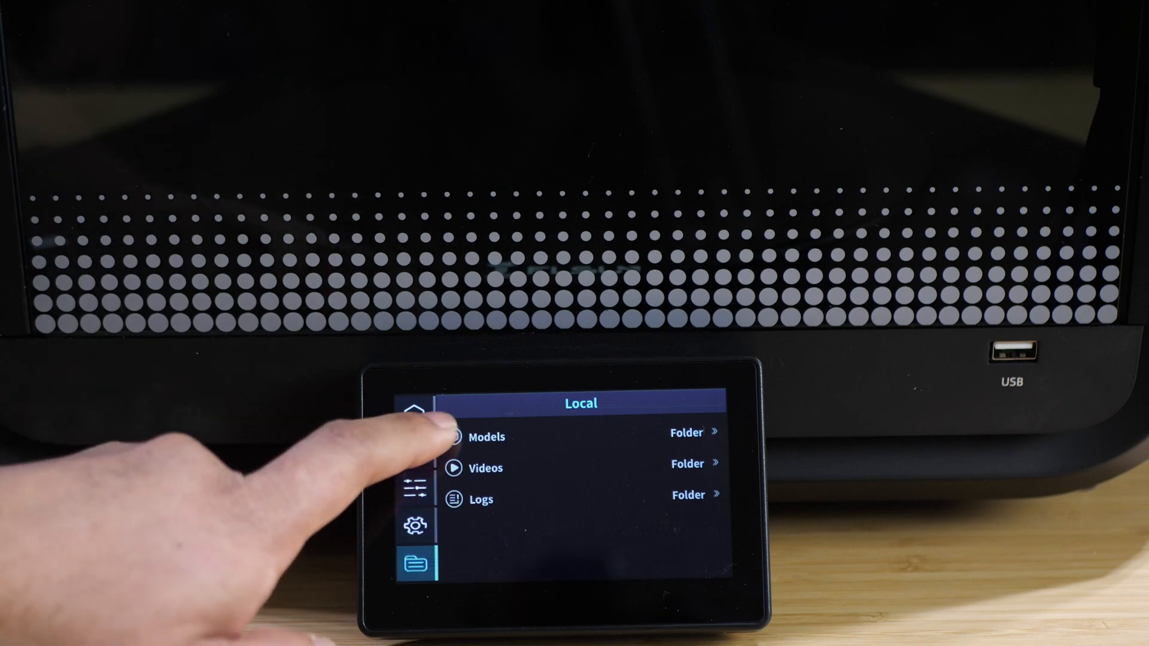
Browse the Models folder, then go back to the home screen.
left_click(486, 437)
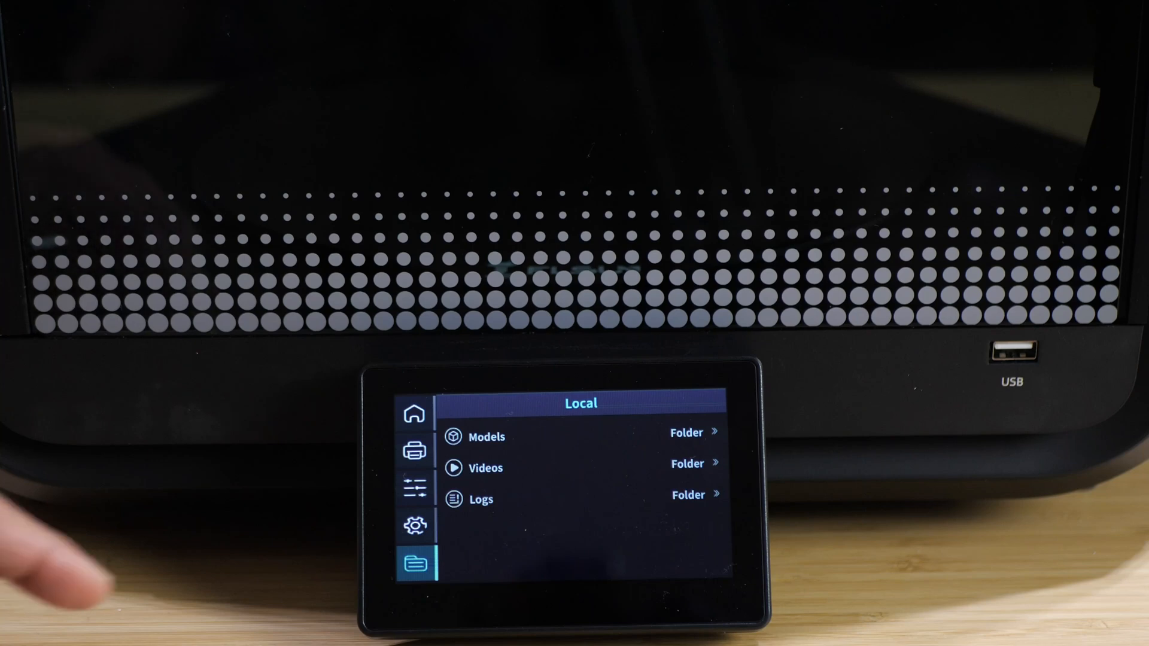
left_click(480, 499)
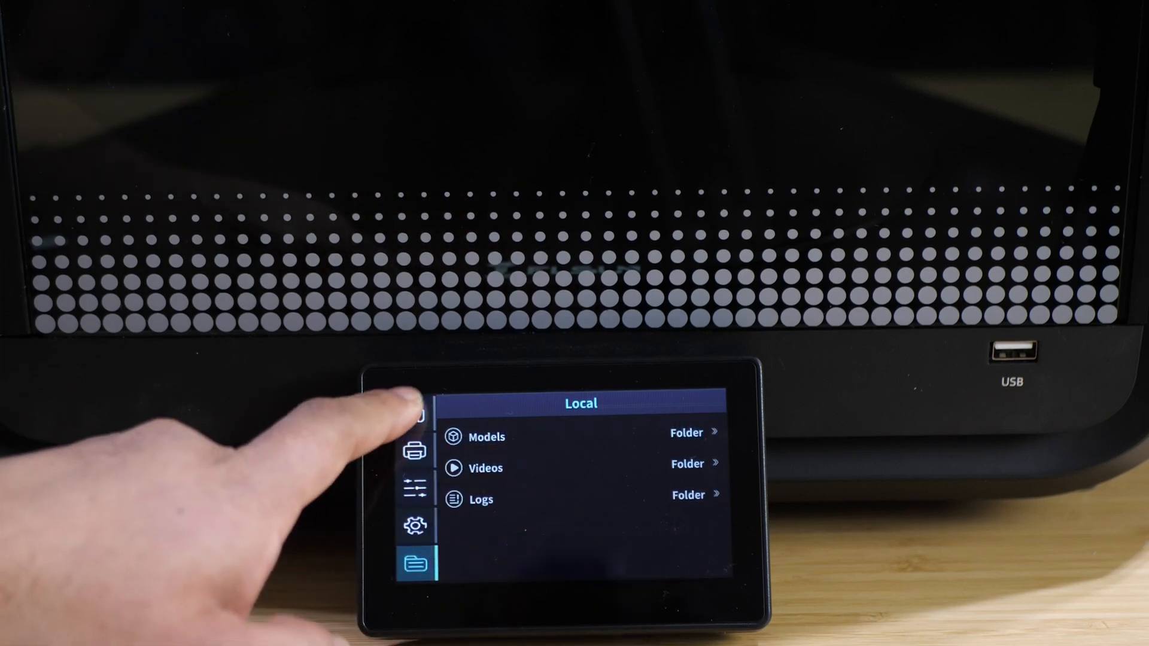
left_click(414, 414)
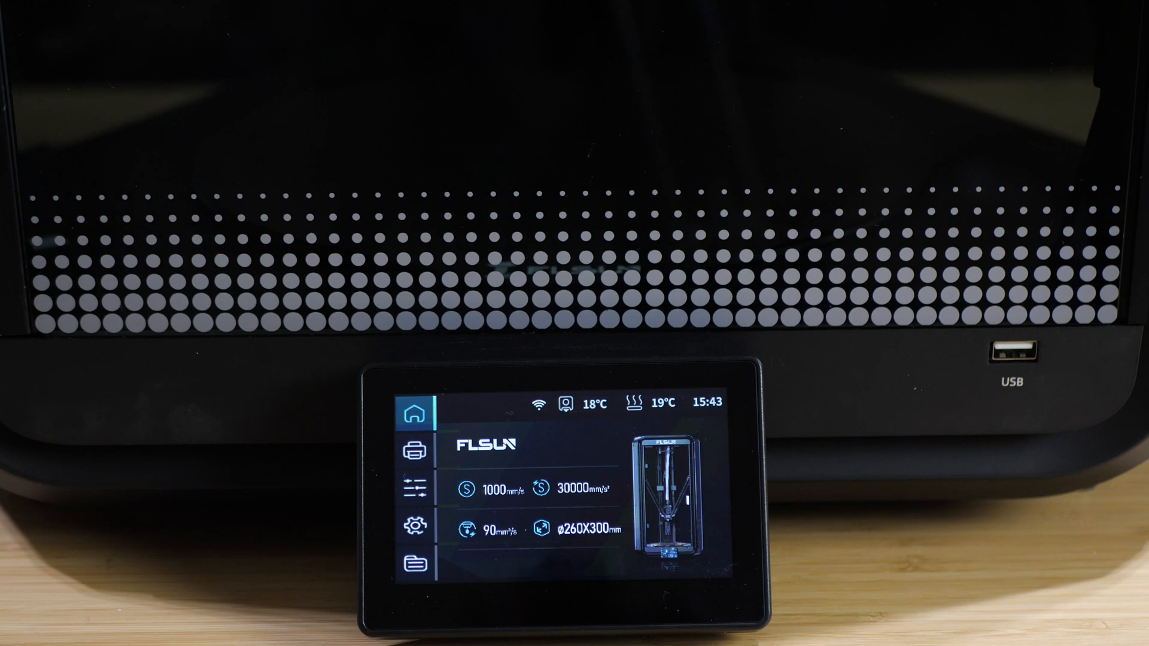
Open the Local files menu to choose the storage model for printing.
left_click(416, 444)
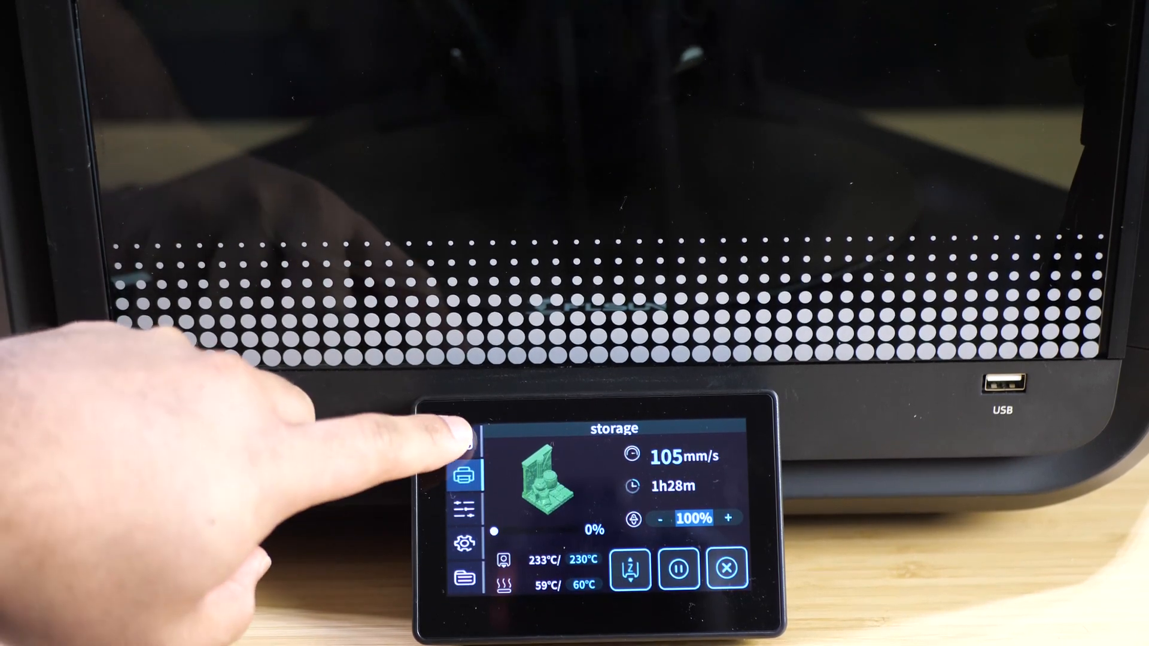
Visit Home, Control and Settings, then return to the storage print's status at 1%.
left_click(465, 441)
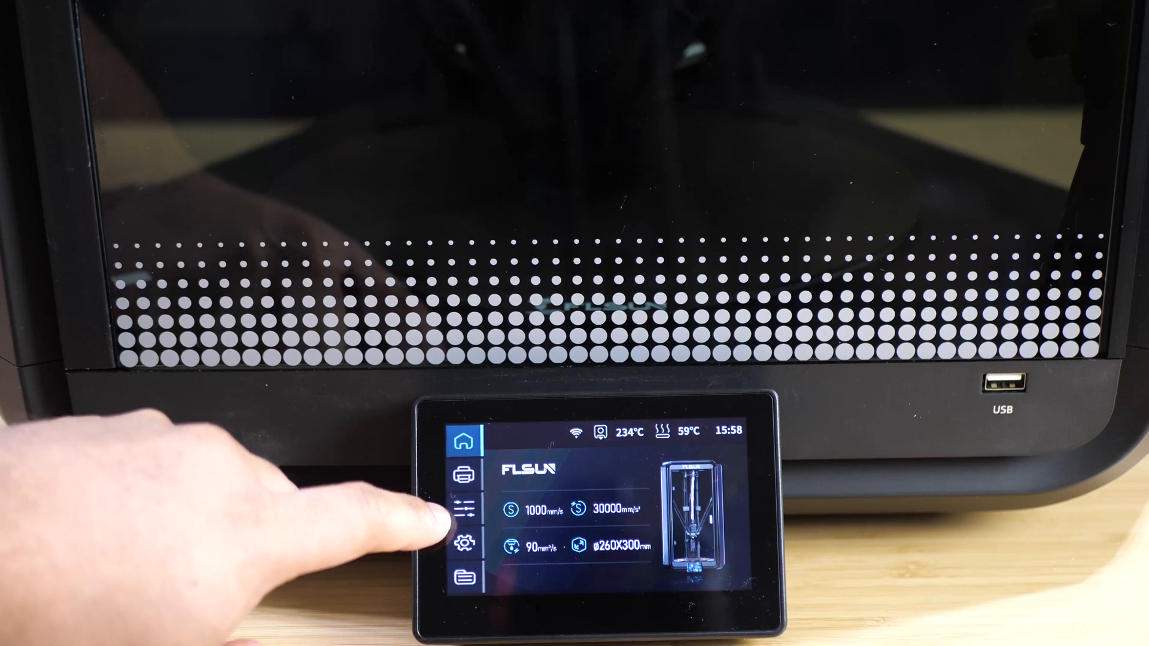
left_click(464, 509)
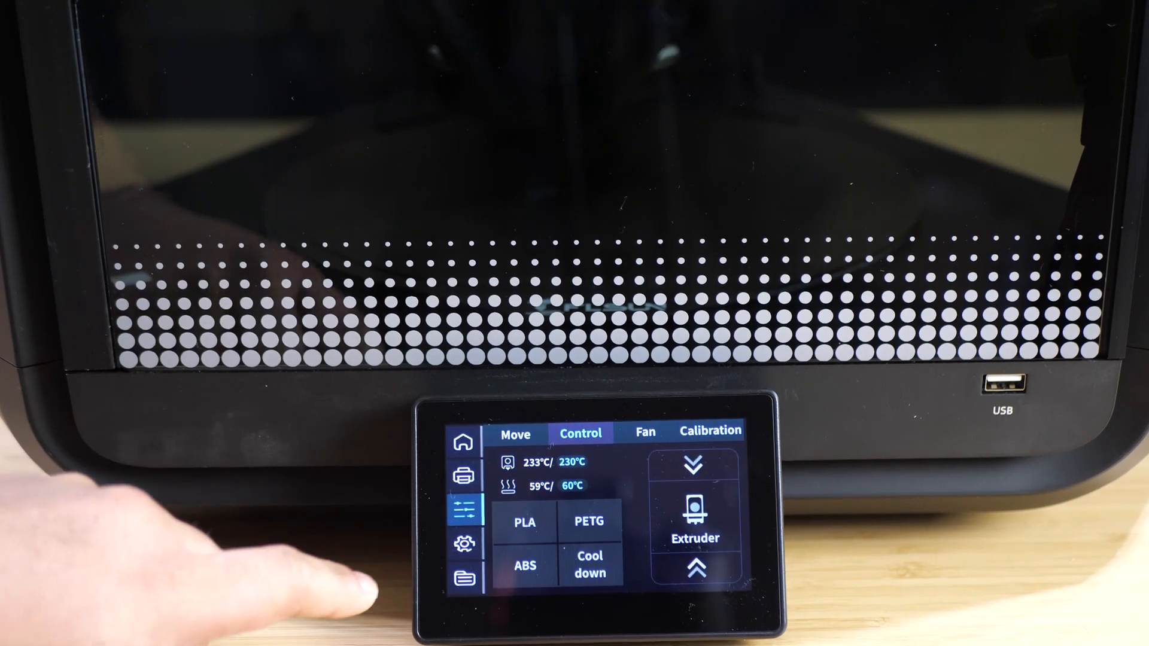
left_click(462, 544)
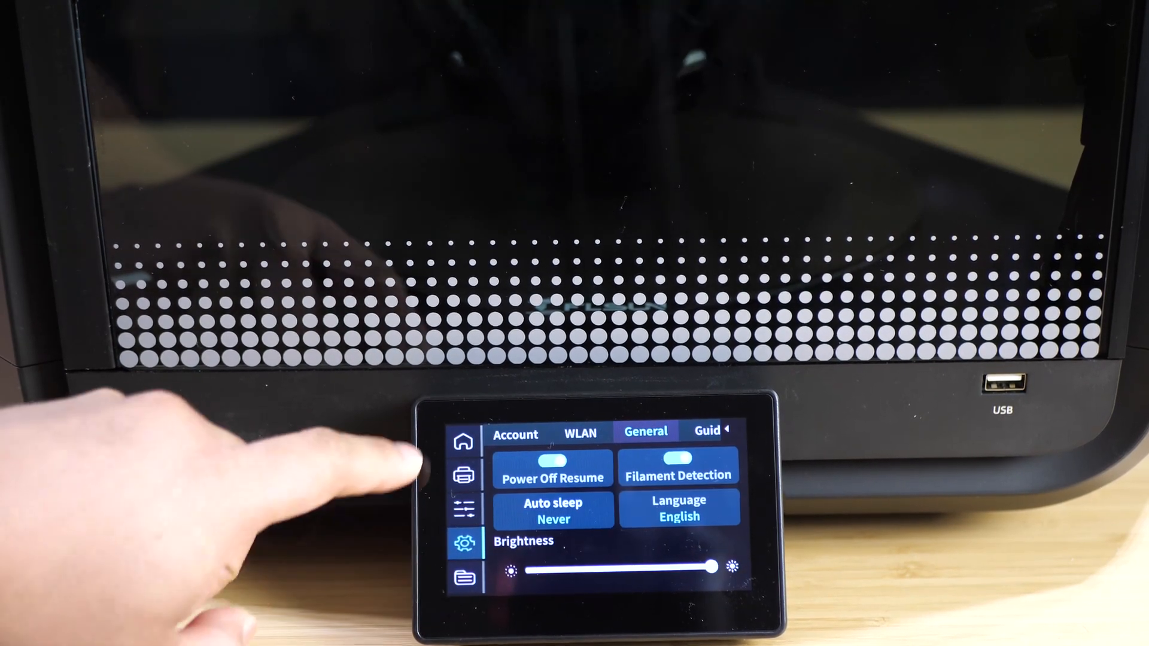
left_click(464, 474)
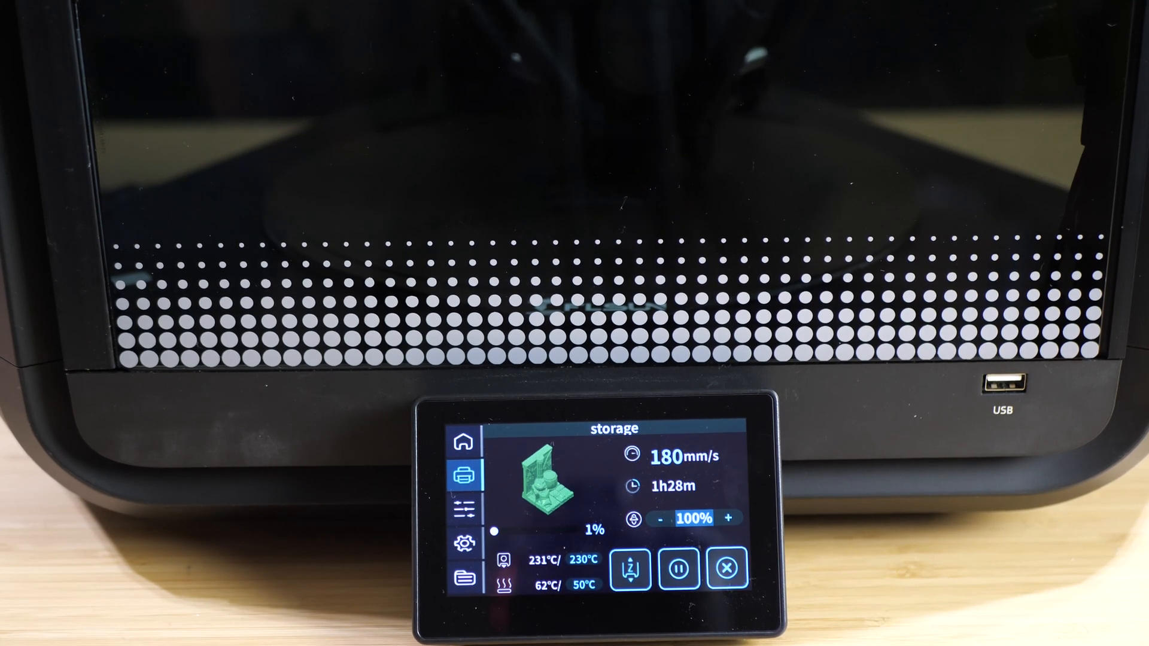
left_click(632, 570)
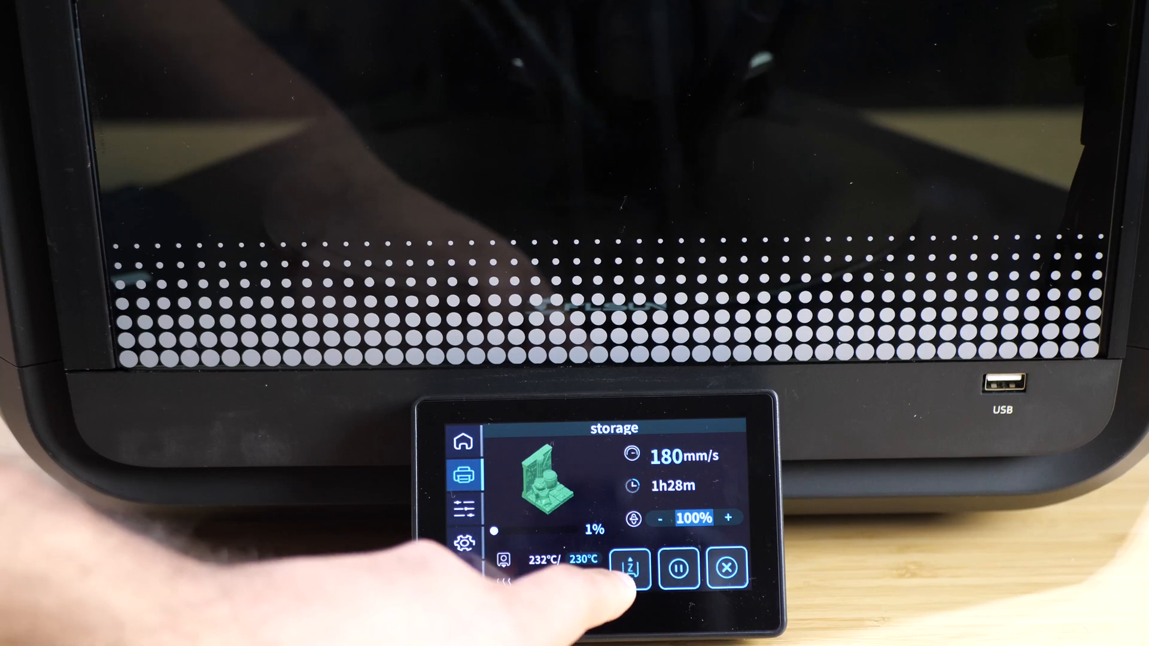
left_click(630, 568)
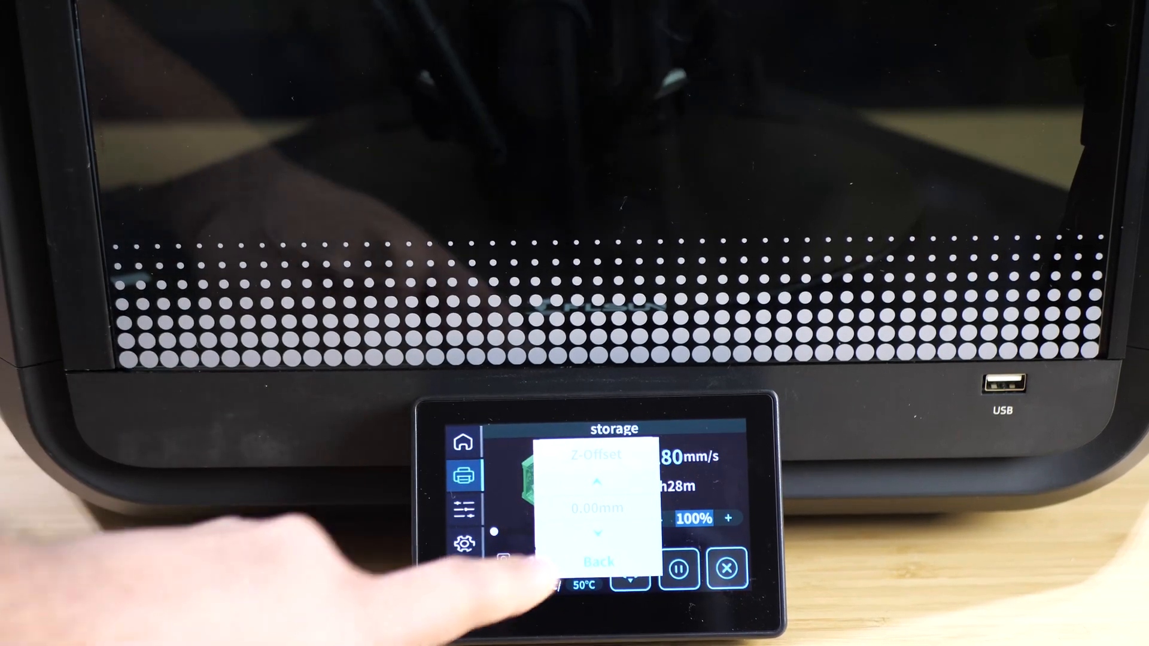
left_click(593, 560)
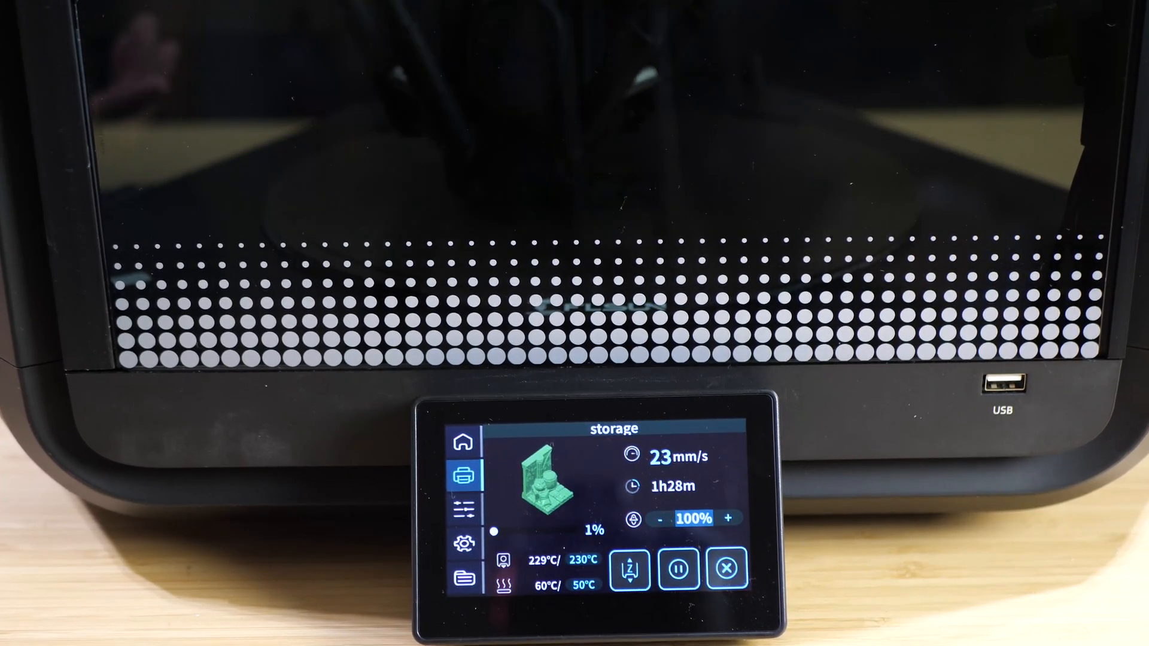
left_click(675, 567)
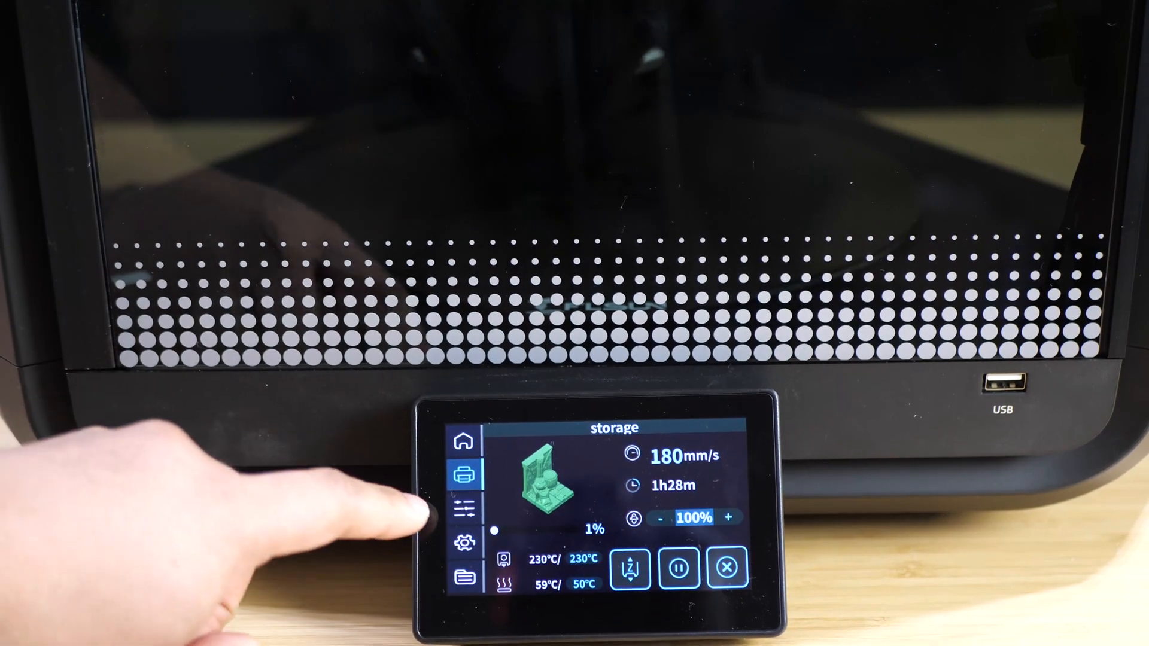
left_click(463, 509)
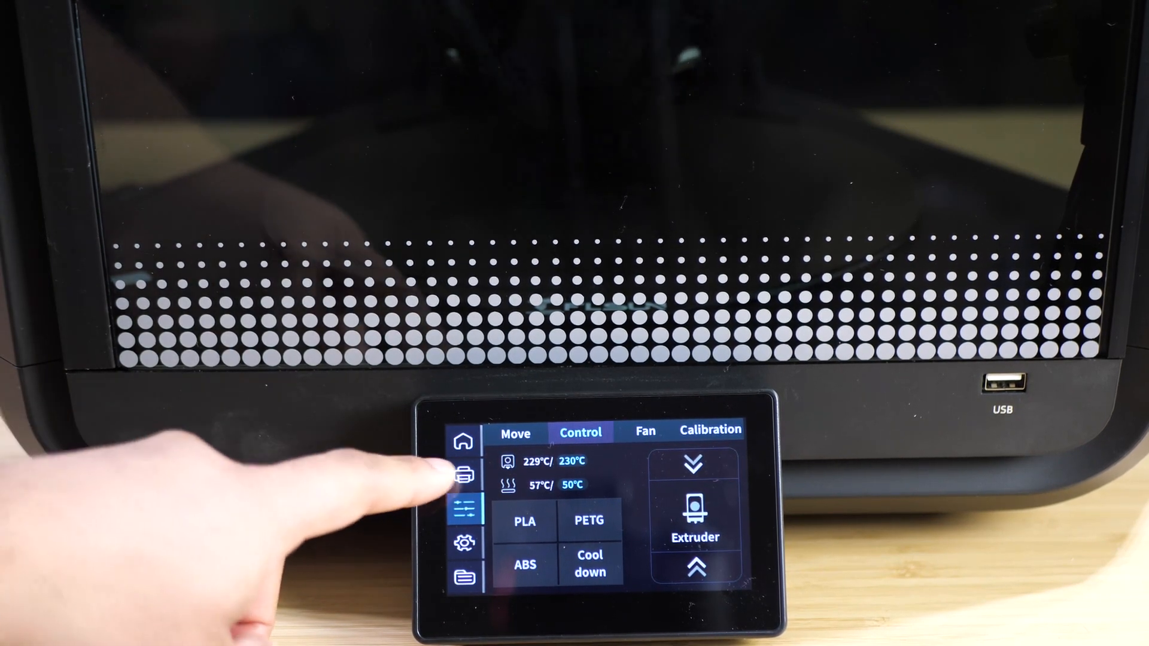
Return from the Control tab to the 'storage' print status, still at 1%, nozzle 230°C, bed 57°C.
left_click(463, 475)
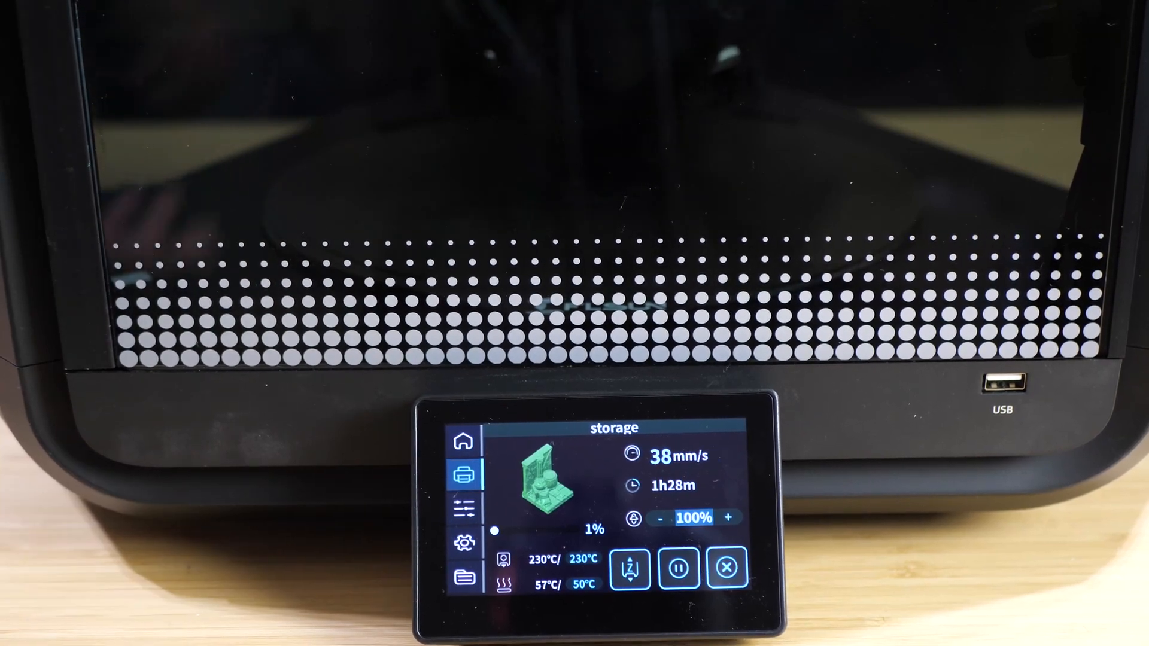